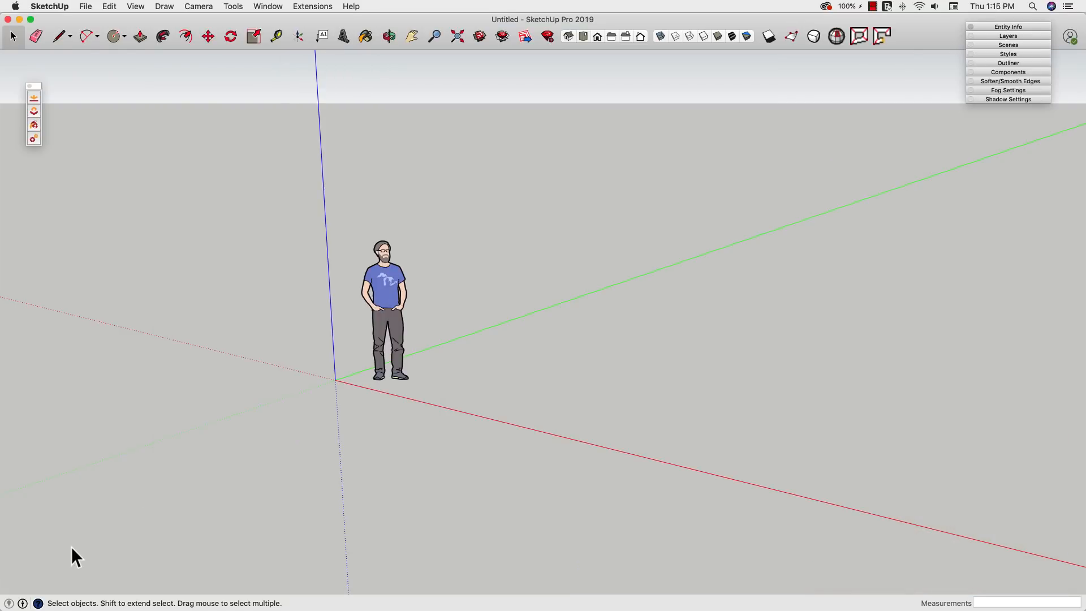
mouse_move(121, 373)
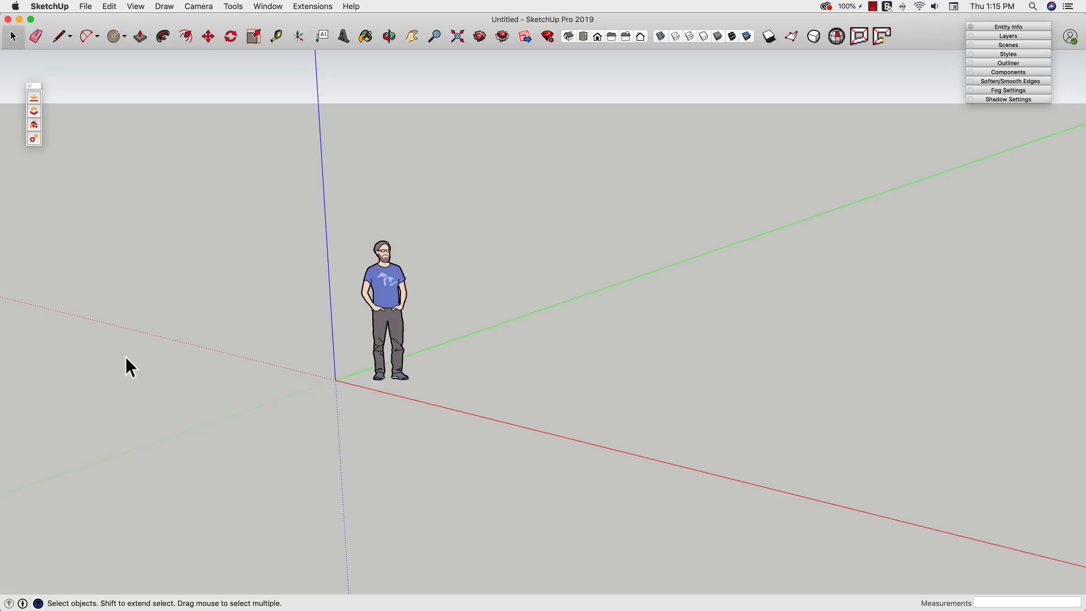
mouse_move(266, 104)
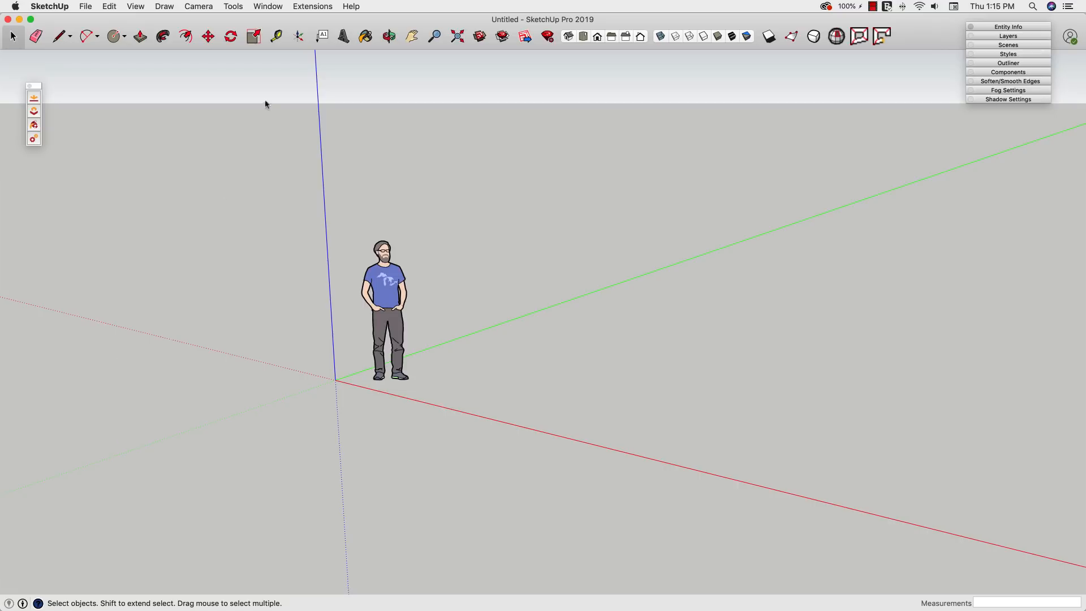
Show LionImport.skp's Model Info statistics: 2,565,408 edges and 1,230,282 faces.
left_click(268, 6)
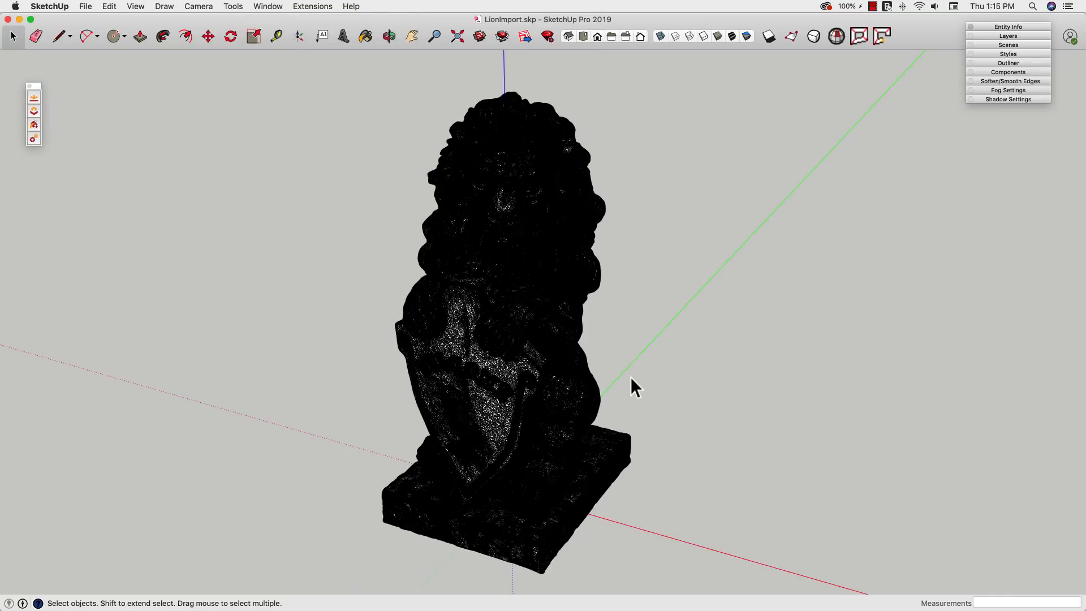
mouse_move(685, 344)
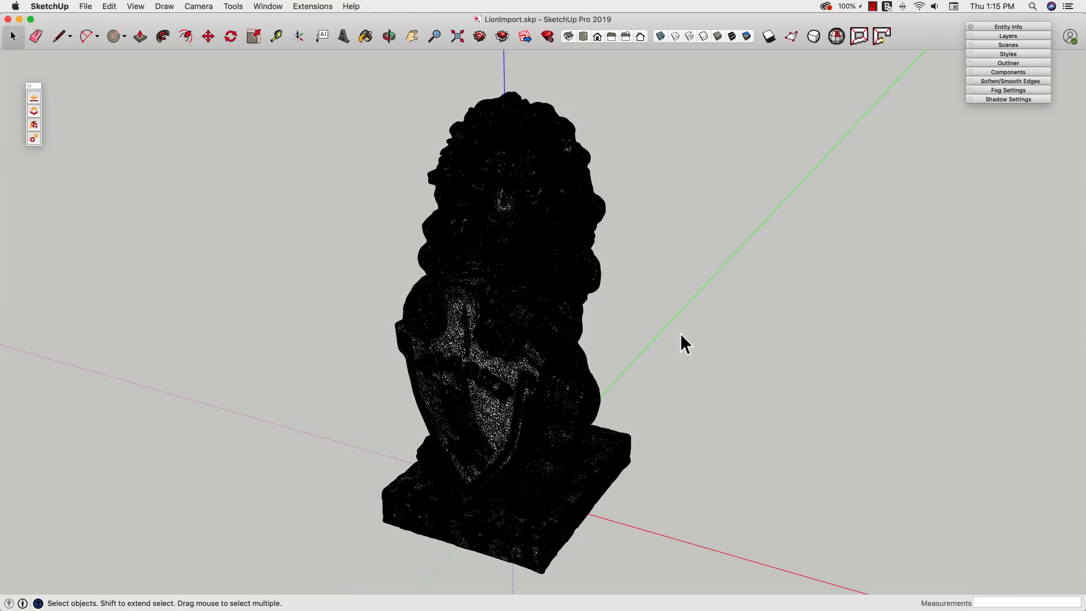
mouse_move(630, 334)
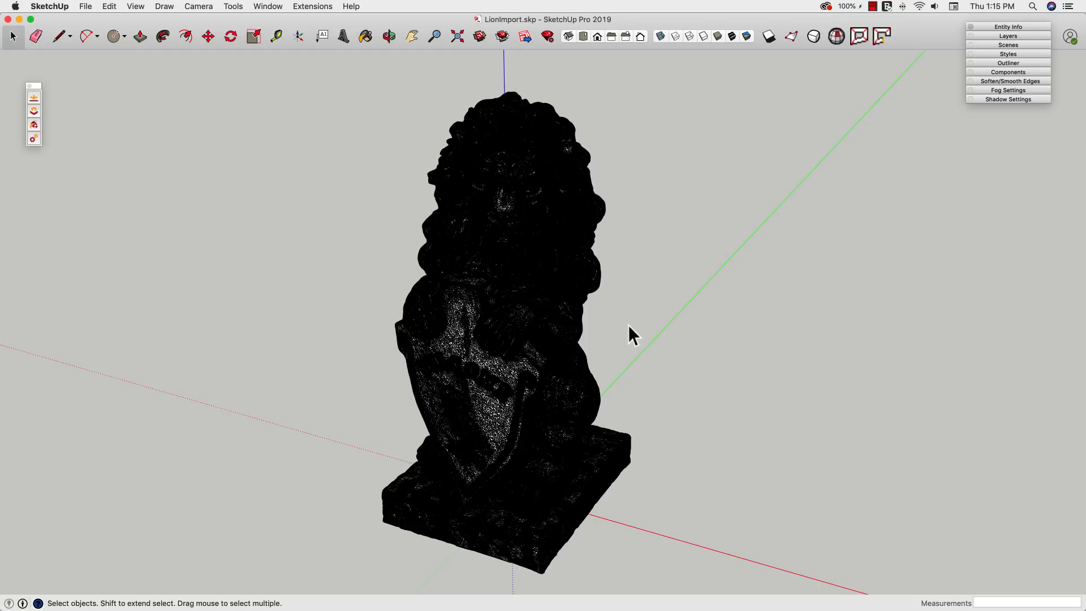
mouse_move(615, 327)
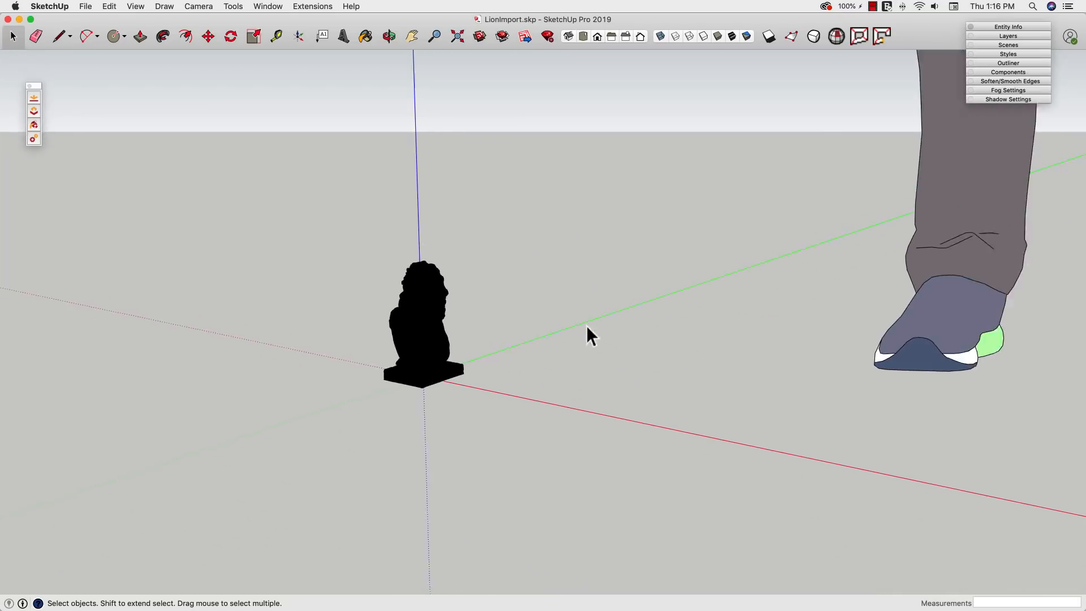
left_click(35, 37)
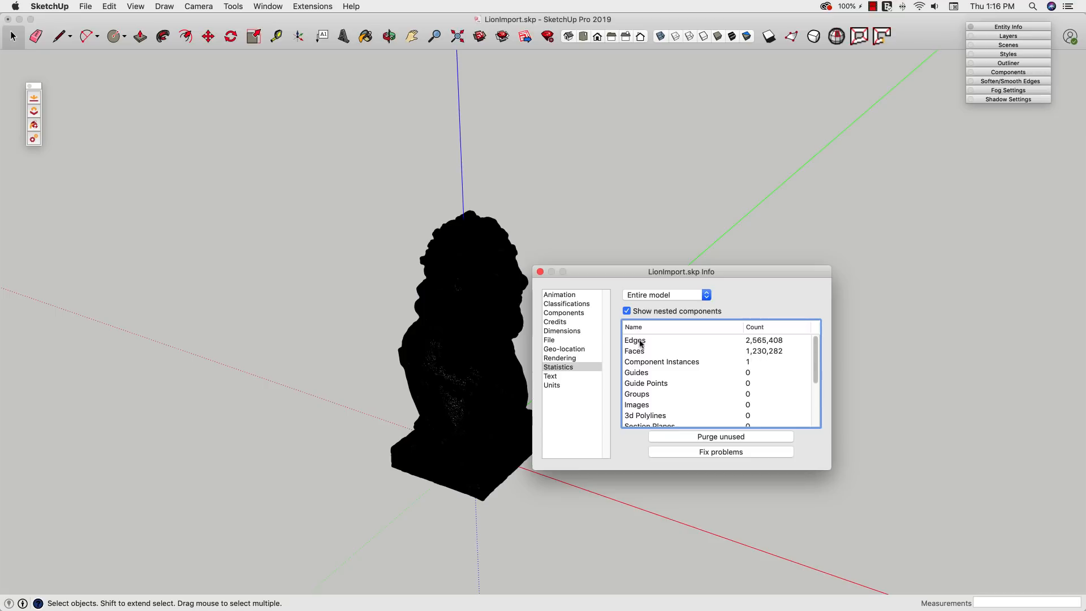
Close the Model Info dialog to return to the dense lion statue.
left_click(539, 271)
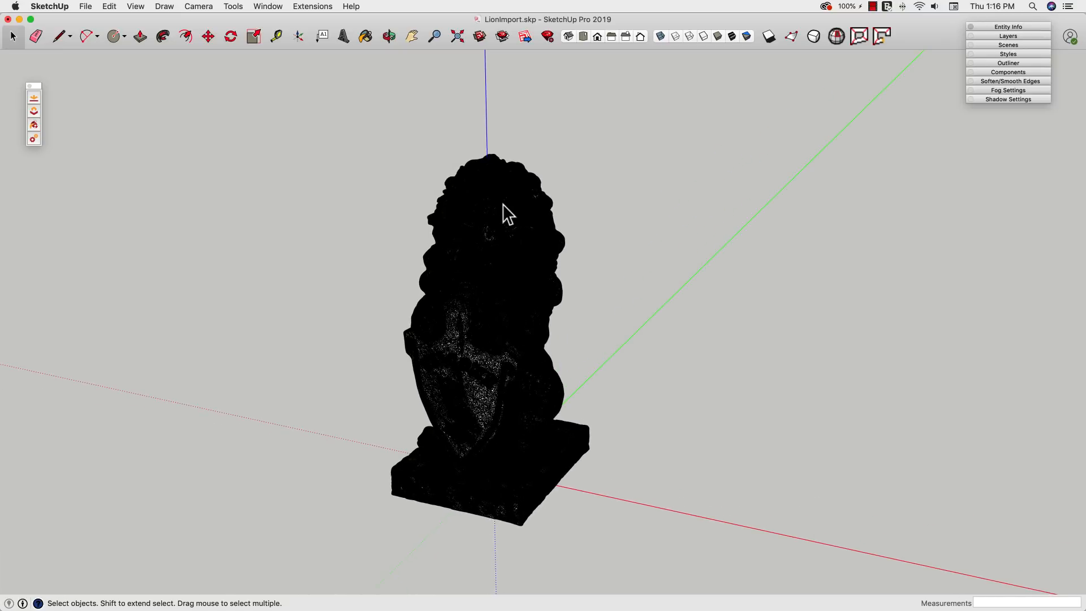
mouse_move(235, 51)
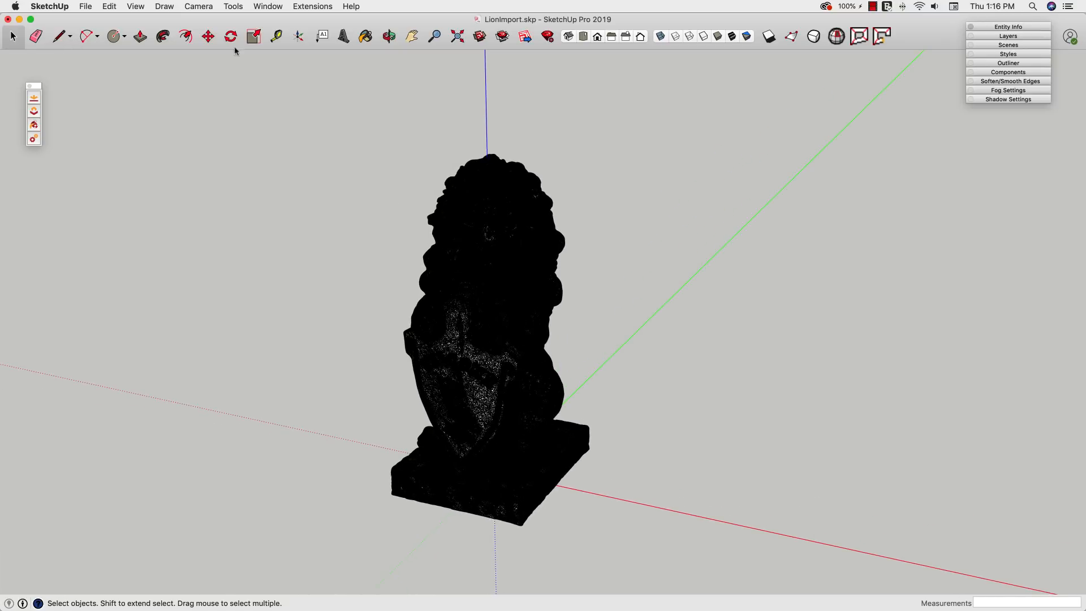
Turn off Edges in the Styles edge settings and orbit around the lion's nose.
left_click(1008, 54)
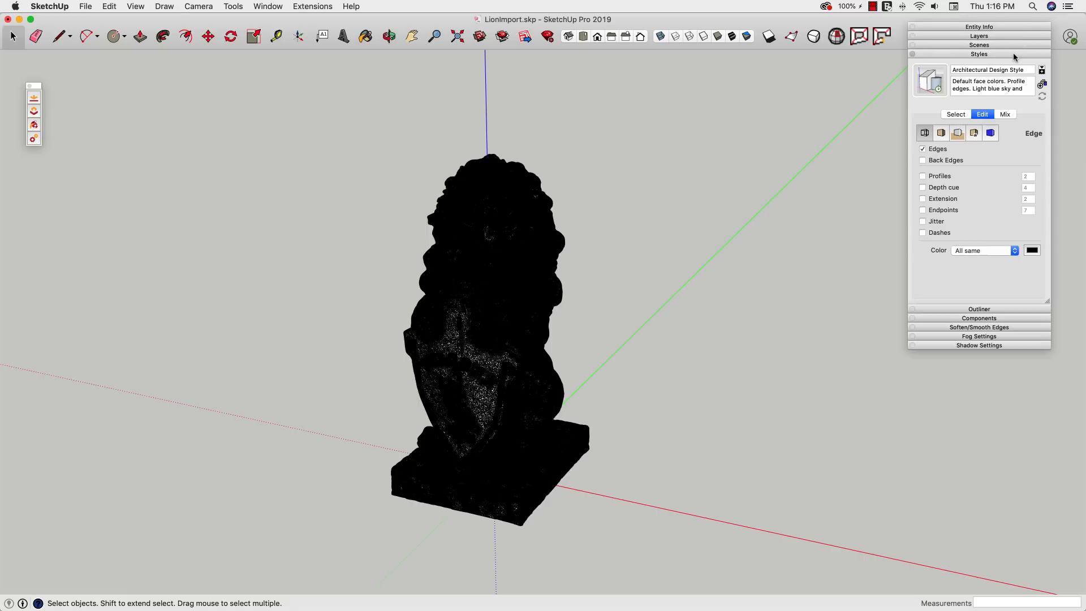
left_click(923, 148)
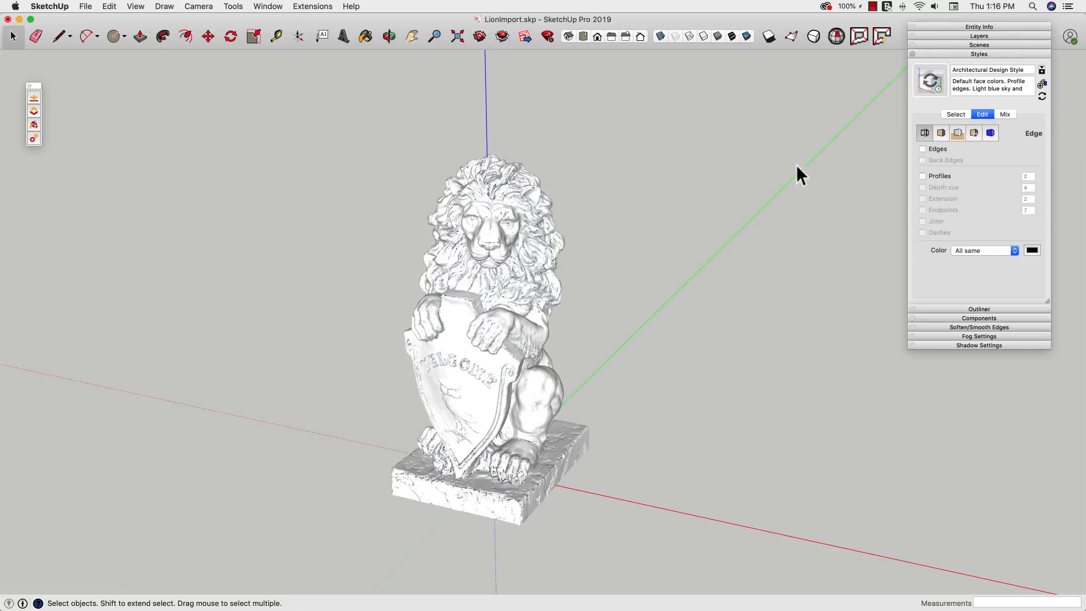
mouse_move(617, 256)
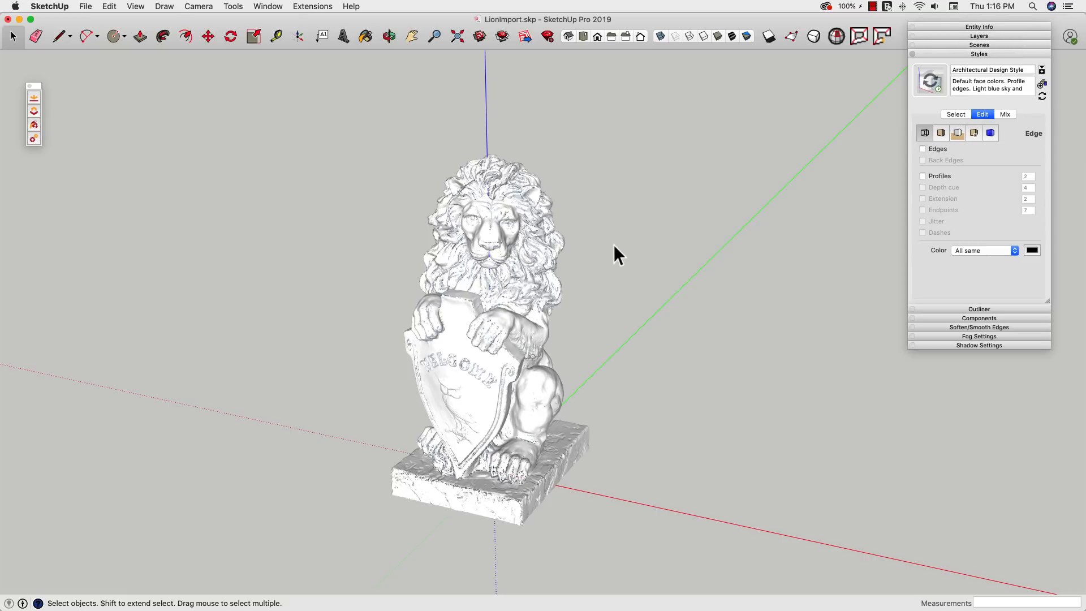
mouse_move(492, 251)
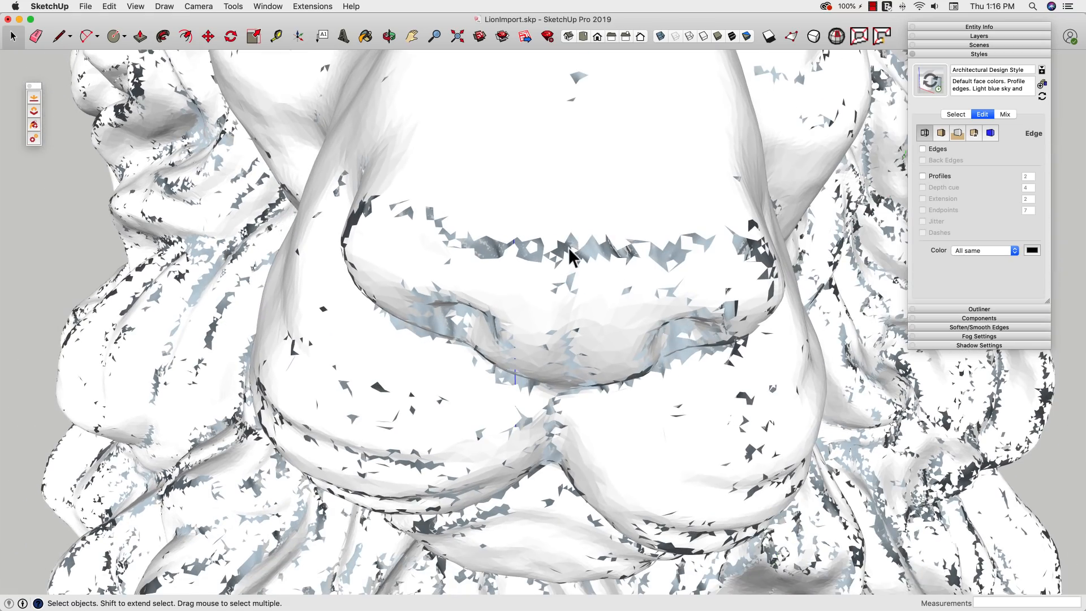
left_click(389, 36)
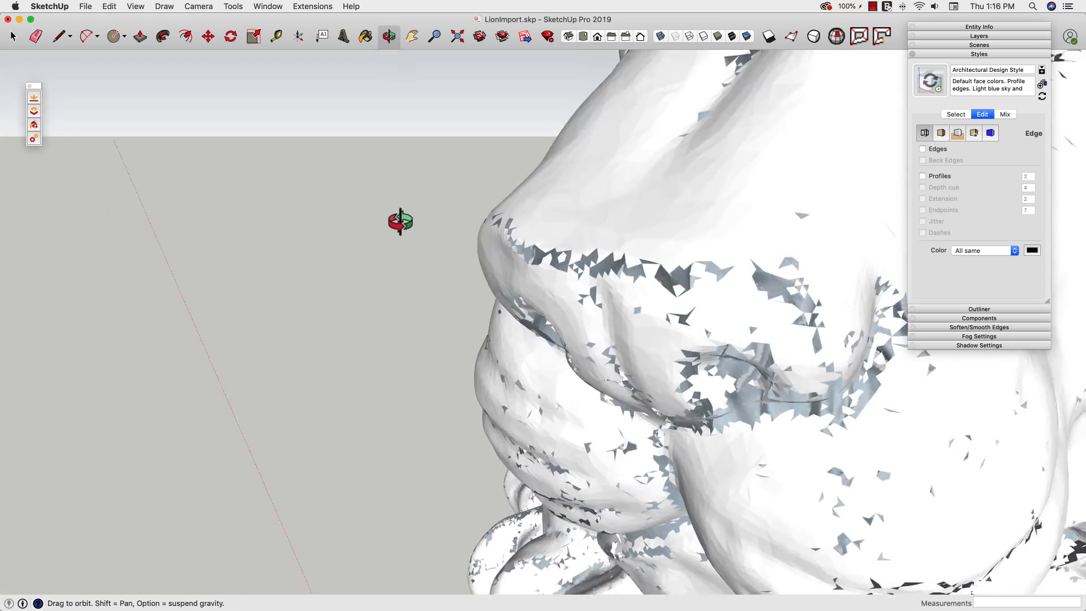
left_click_drag(401, 222, 707, 161)
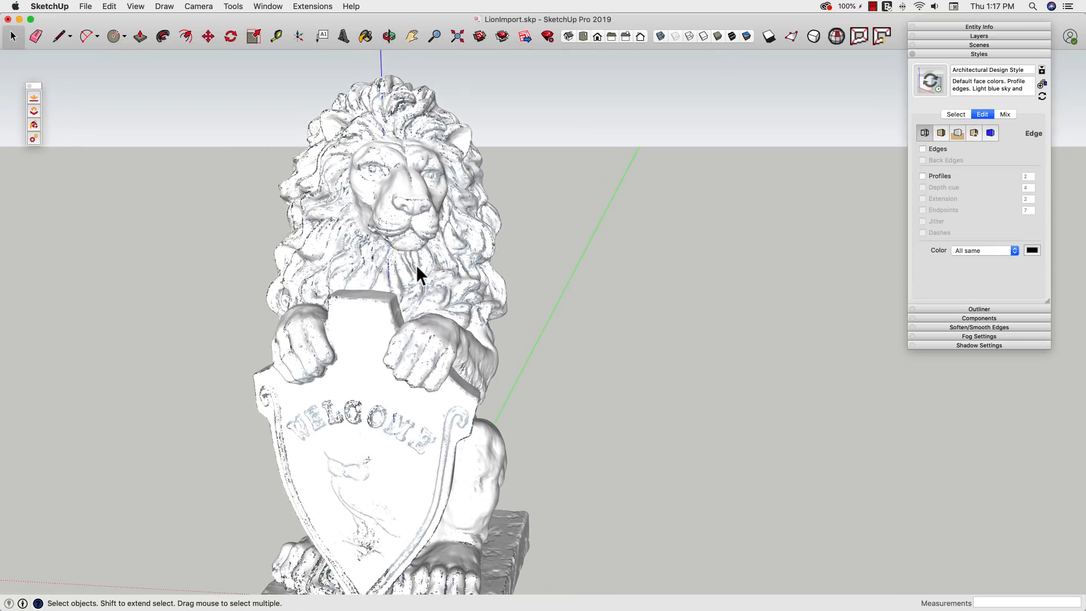
mouse_move(413, 441)
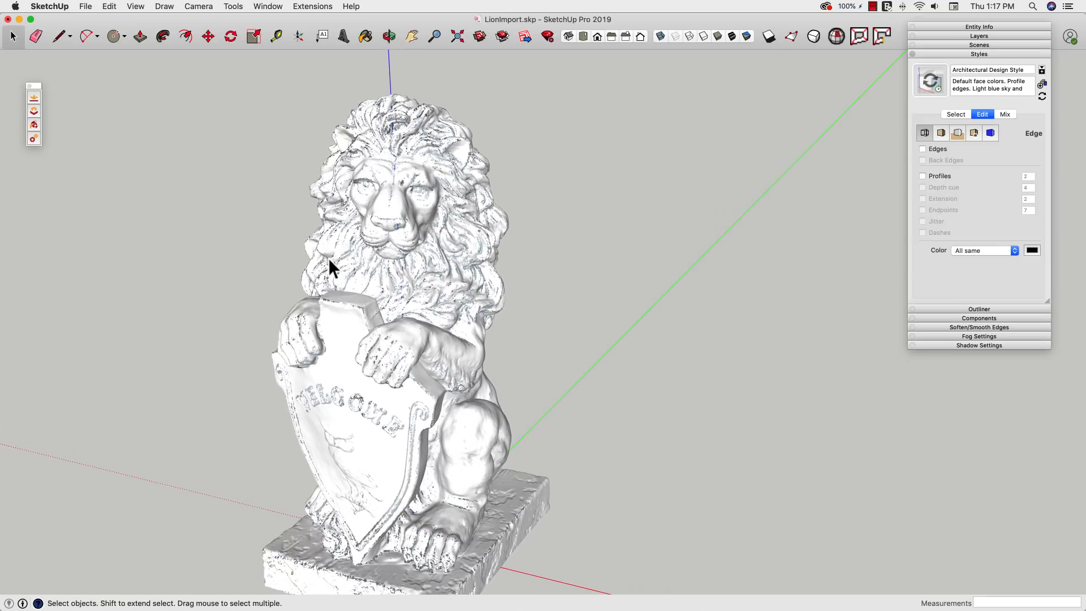
Bring the Untitled model with the standing person figure to the front.
left_click(268, 6)
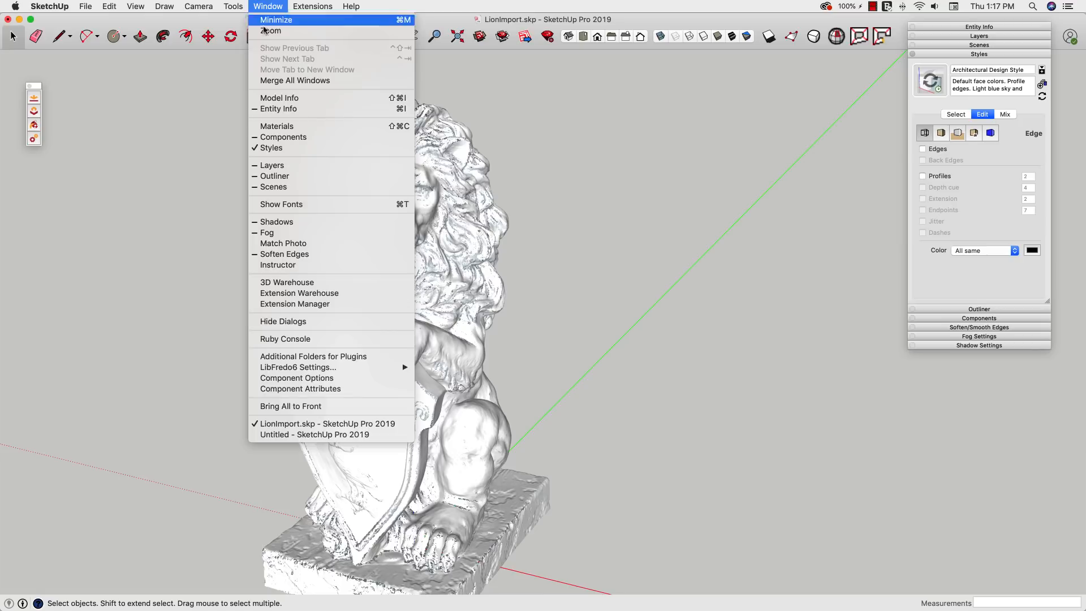
left_click(314, 435)
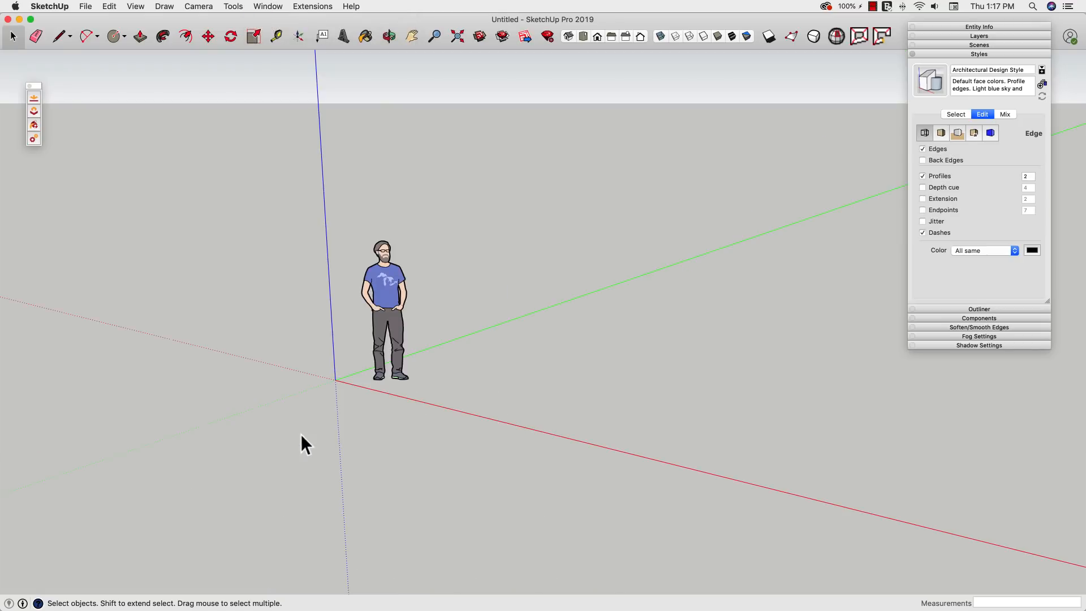
left_click(388, 36)
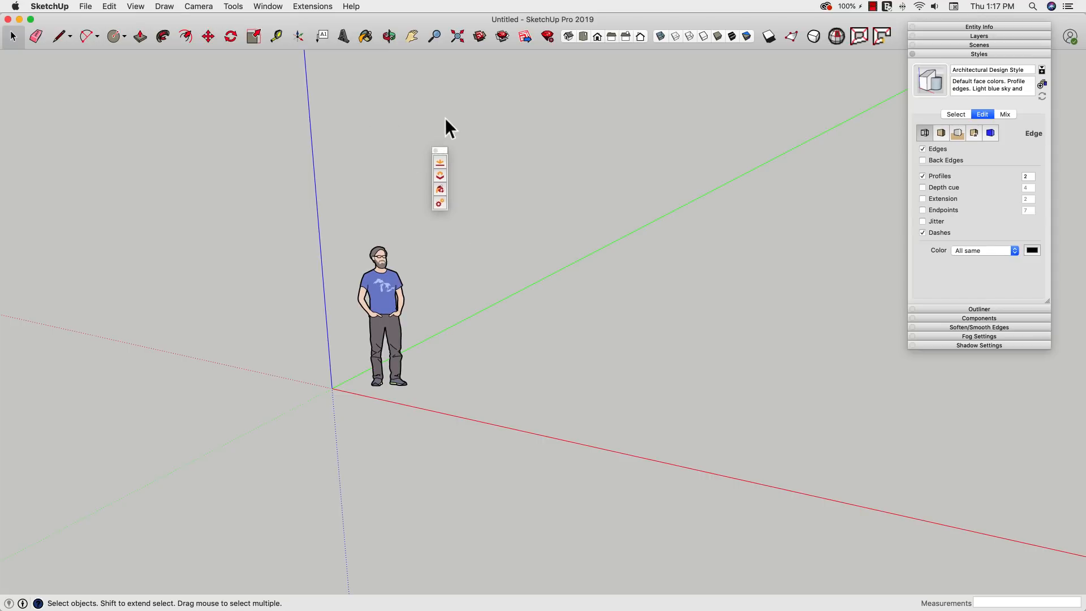
mouse_move(450, 170)
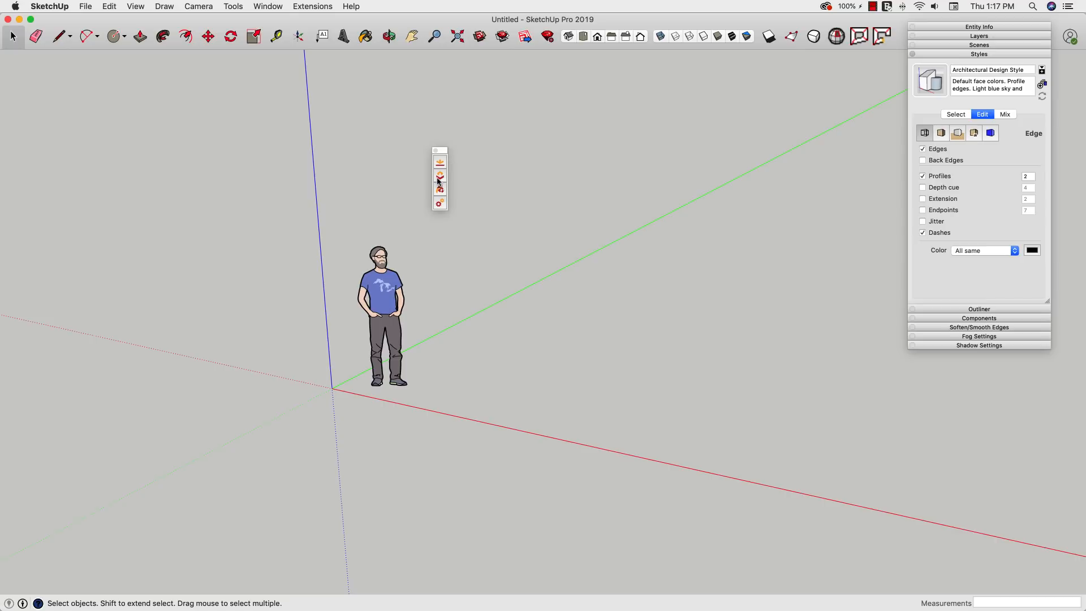
mouse_move(439, 175)
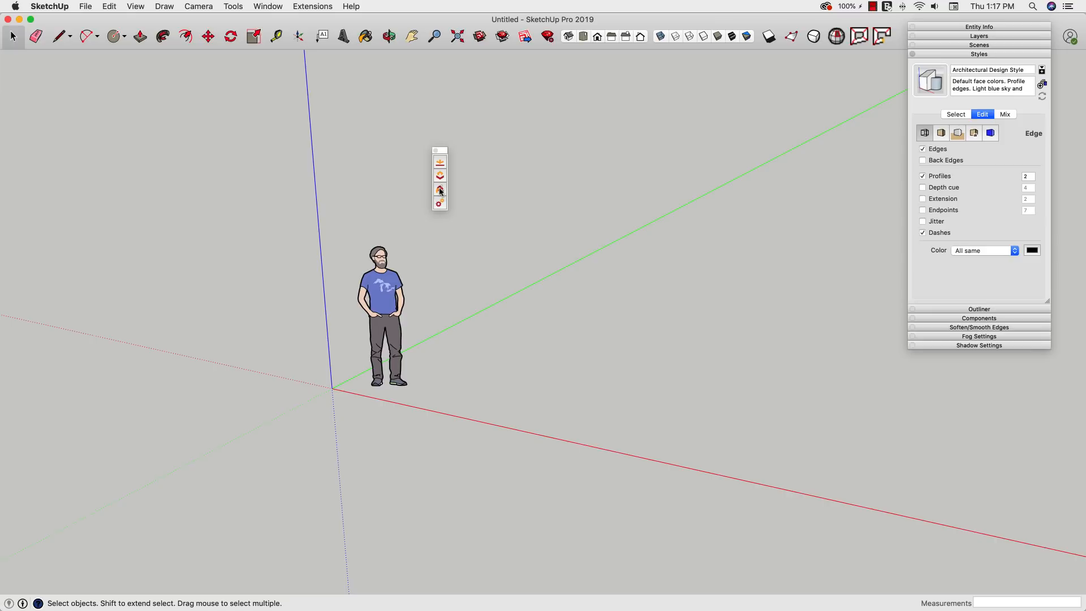
mouse_move(439, 189)
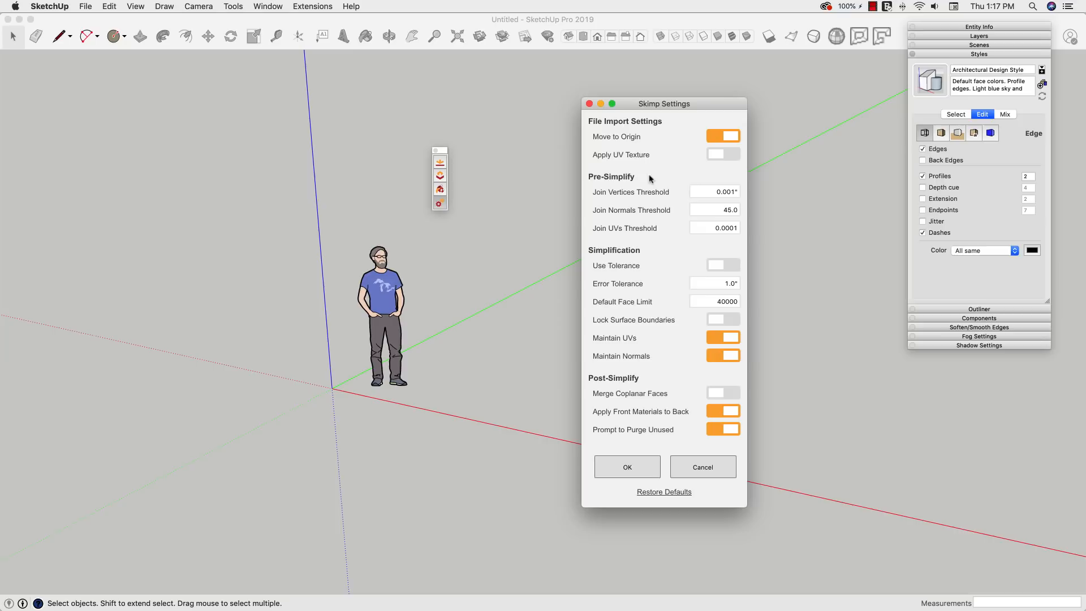
mouse_move(615, 228)
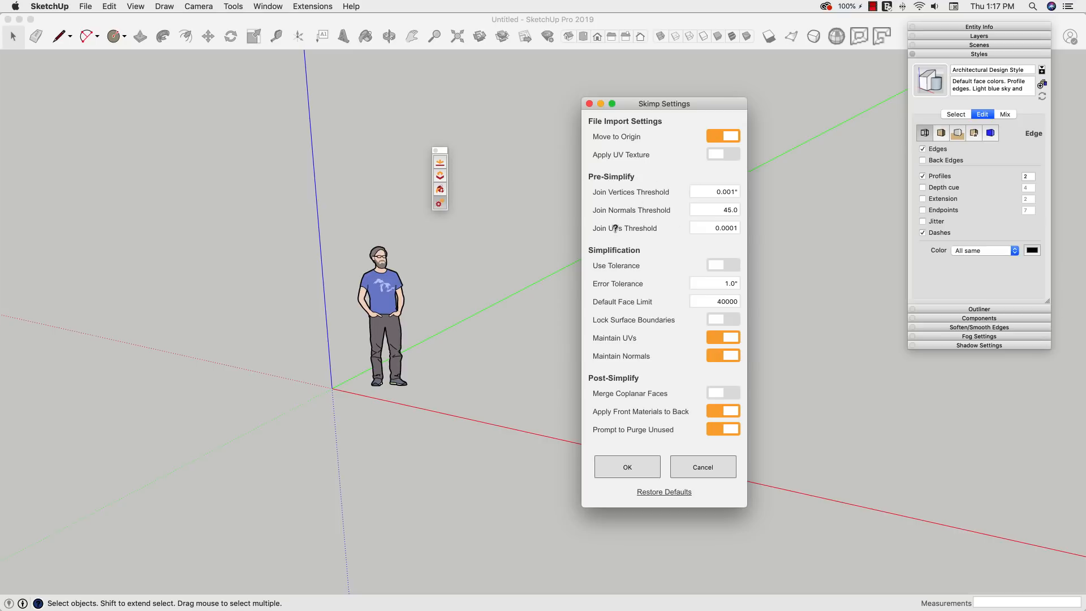
mouse_move(655, 283)
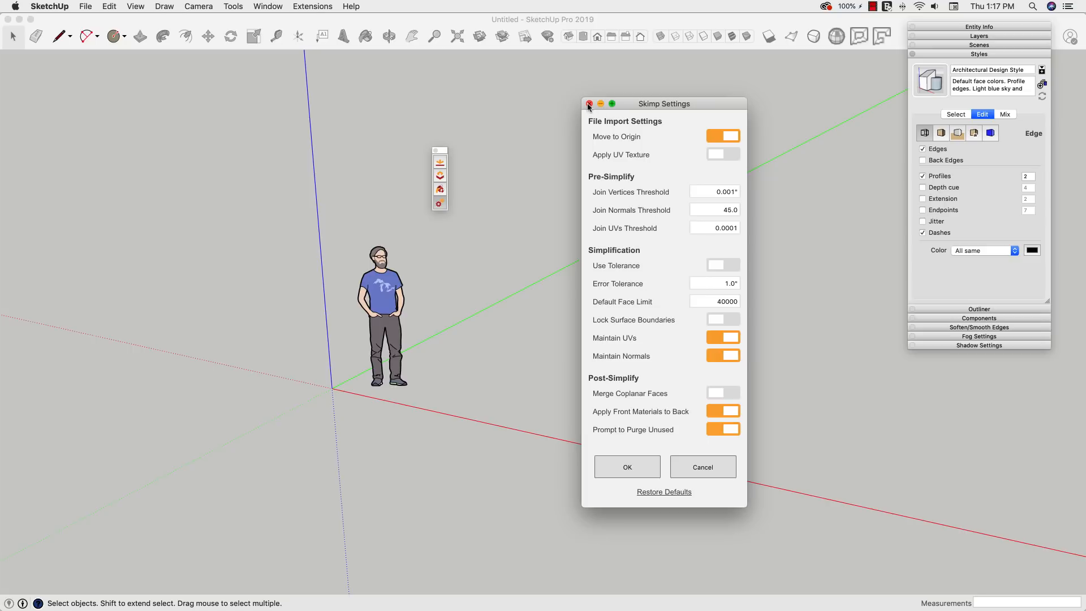
Close Skimp Settings and select LionWelcome.stl on the Desktop for import.
left_click(589, 105)
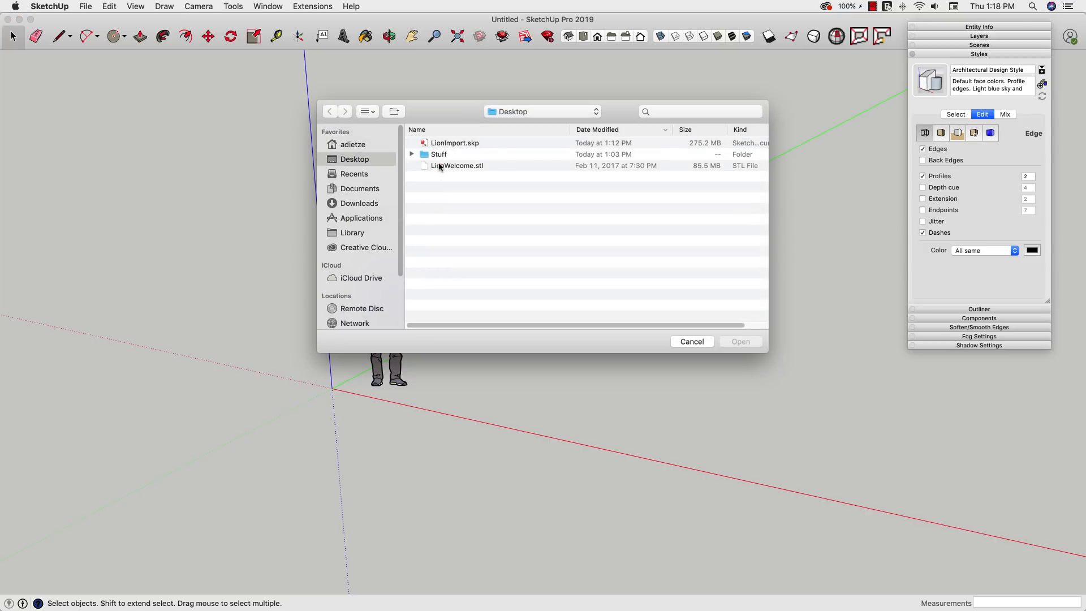
left_click(458, 165)
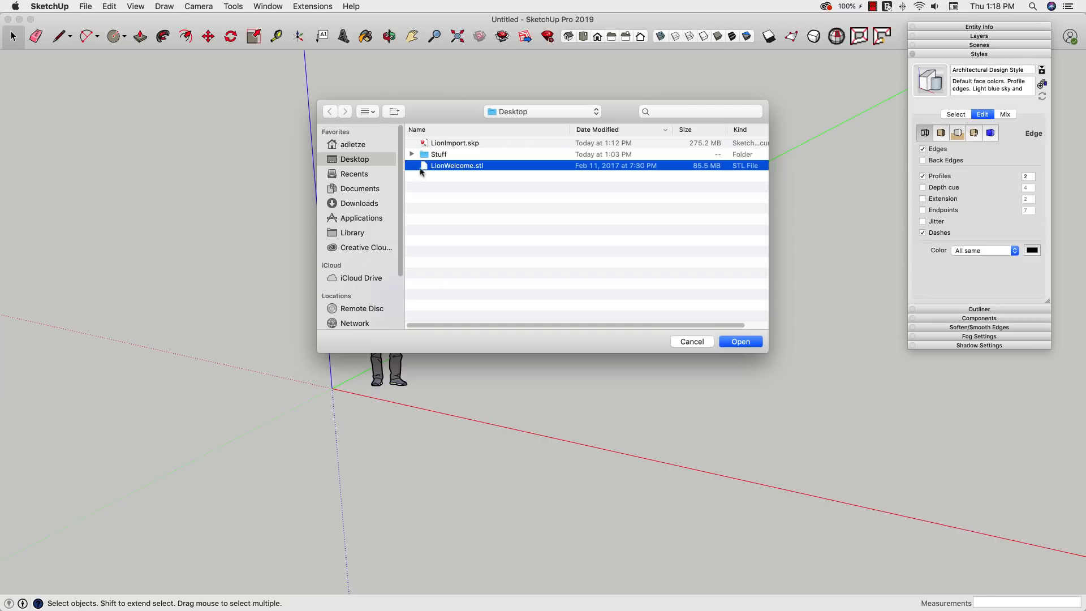
mouse_move(740, 342)
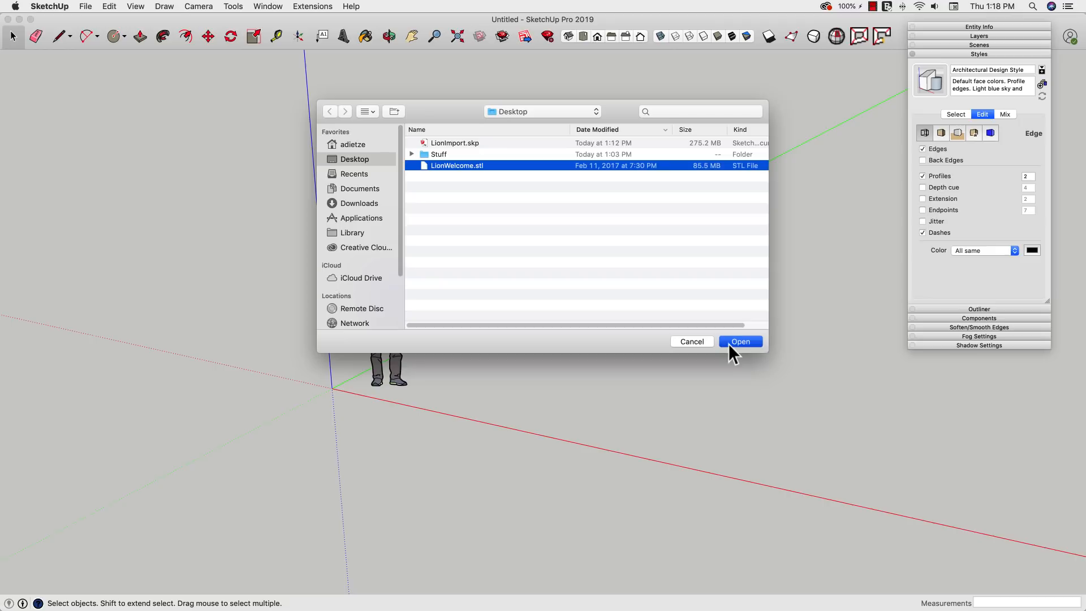
Open LionWelcome.stl in Skimp's preview at 40,000 faces with model units in millimetres.
left_click(740, 341)
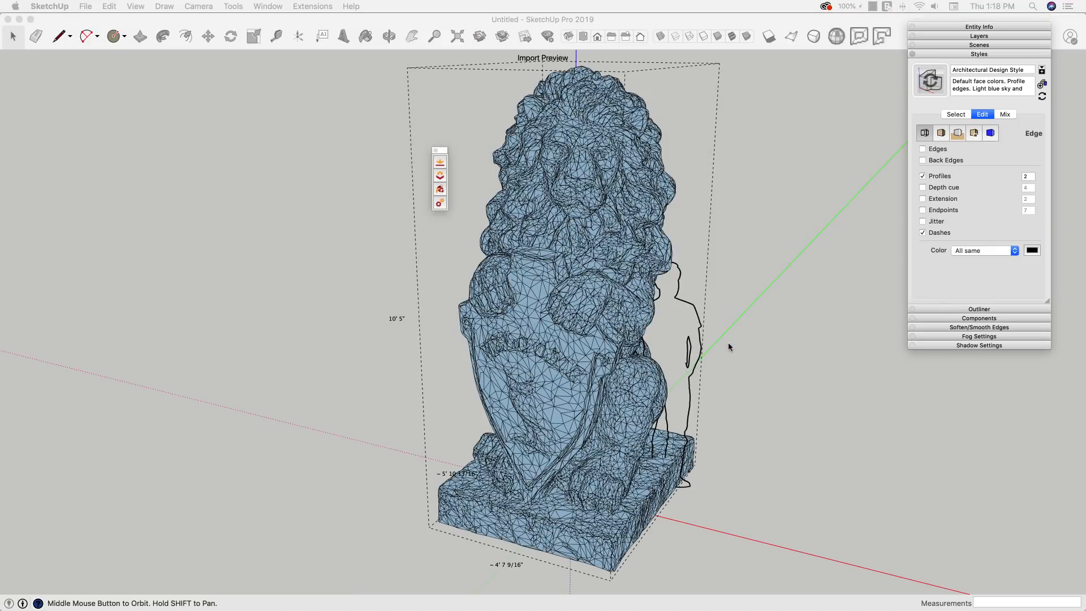
mouse_move(664, 283)
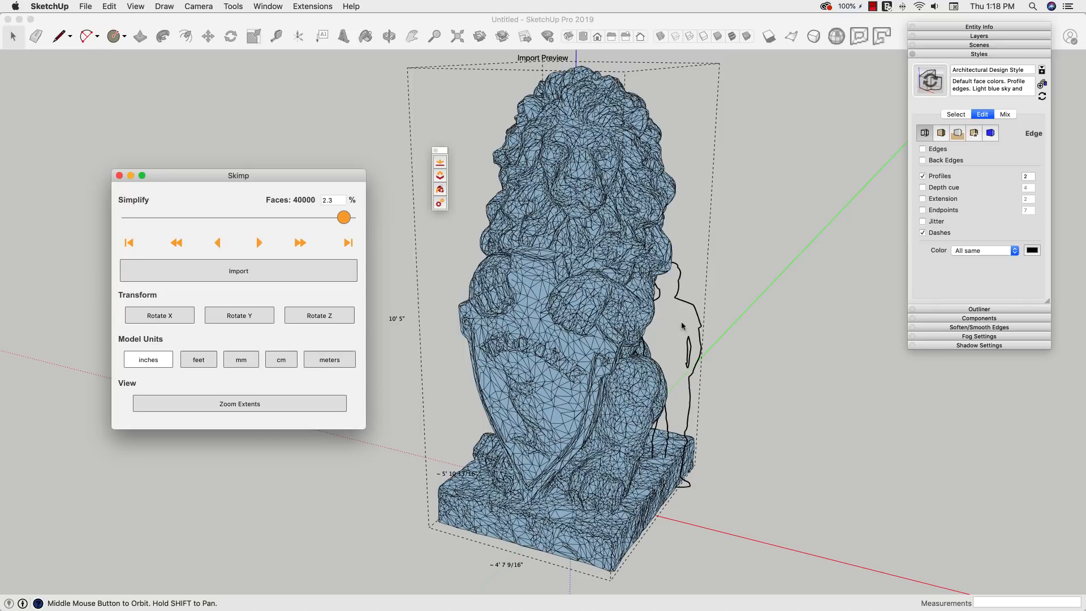
mouse_move(160, 178)
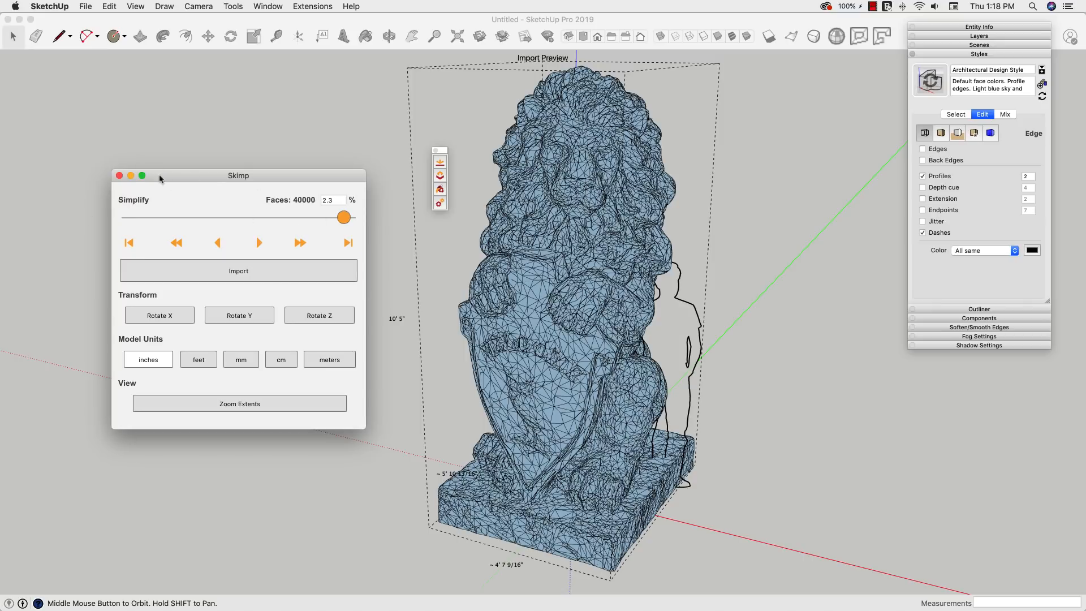
mouse_move(120, 307)
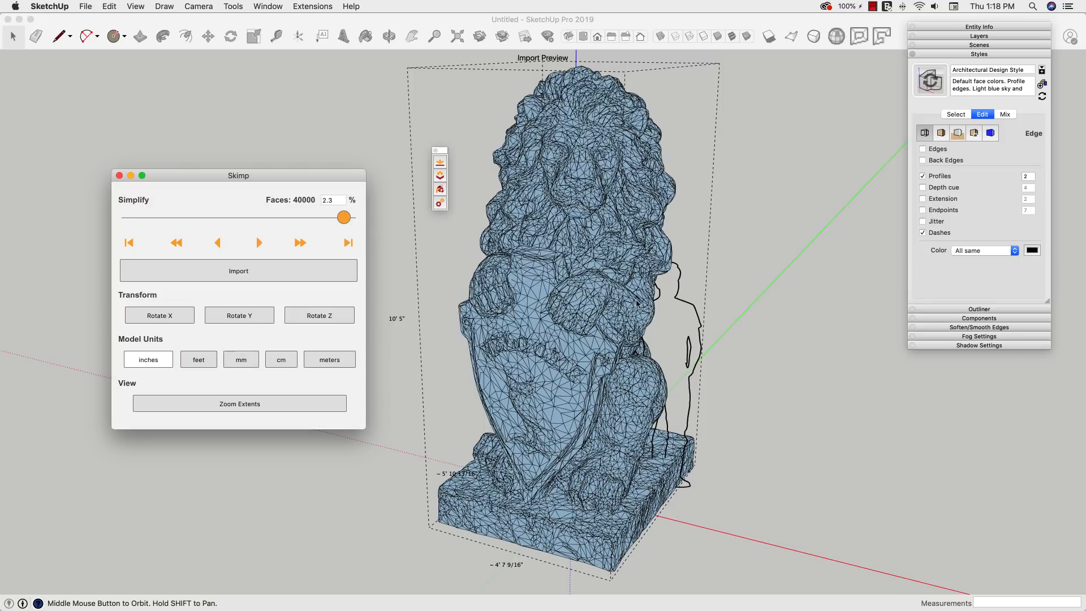
mouse_move(667, 337)
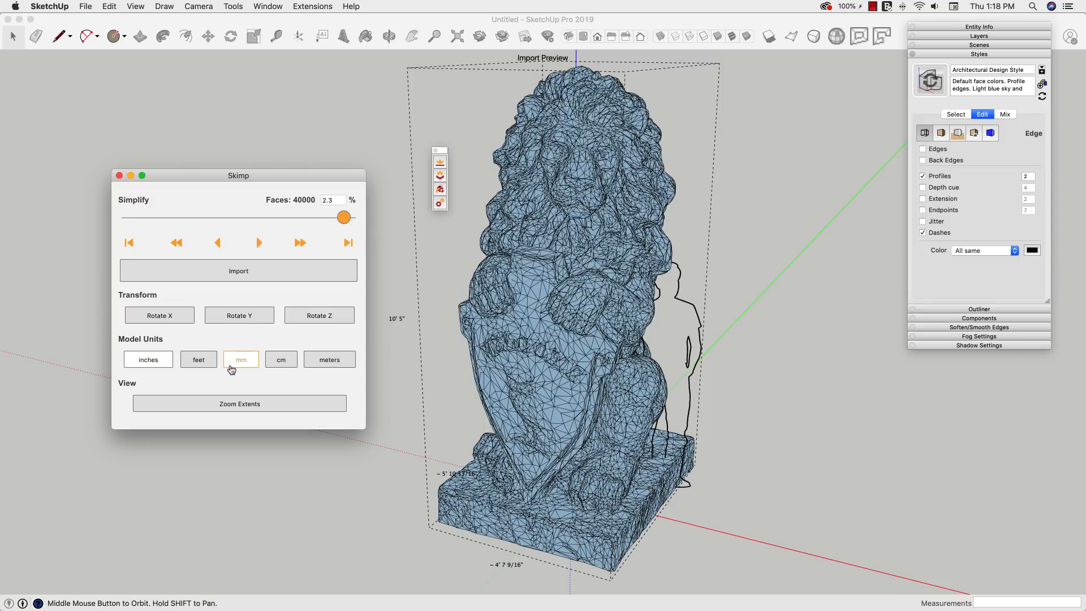
left_click(241, 360)
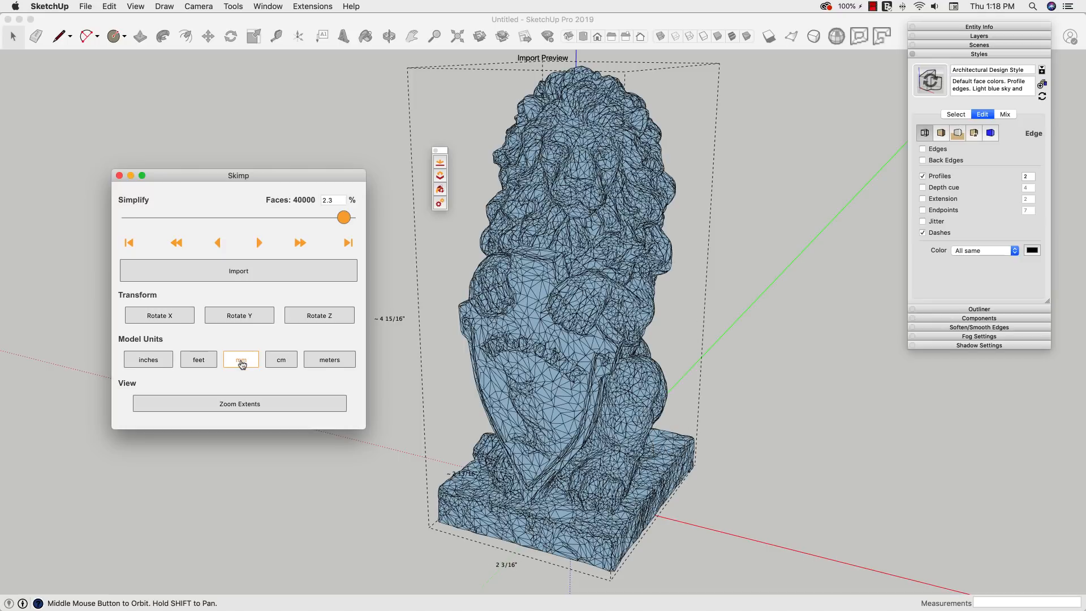
left_click(241, 359)
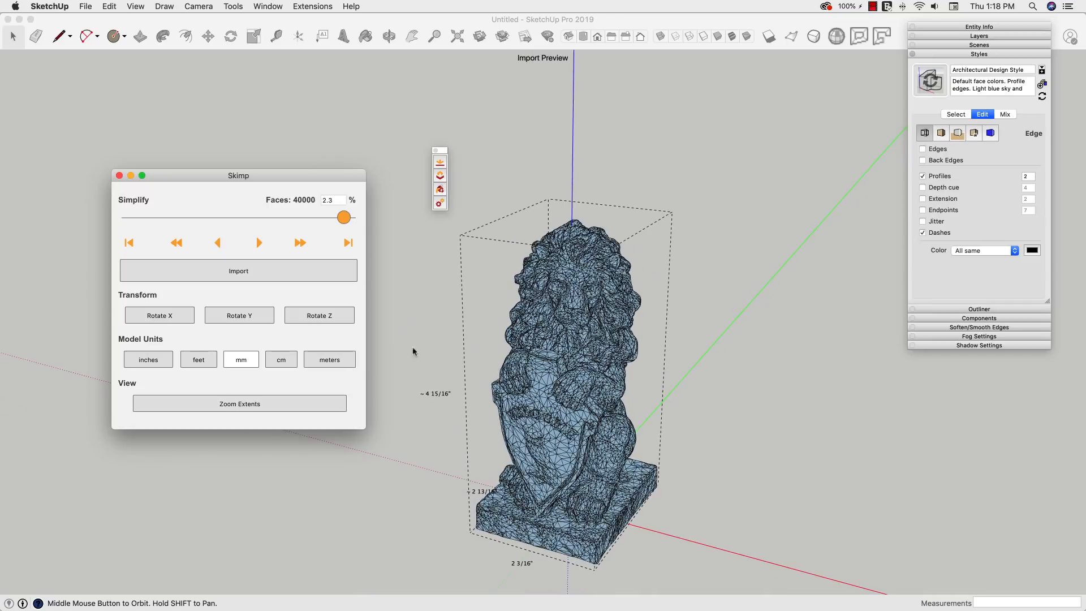
left_click(148, 359)
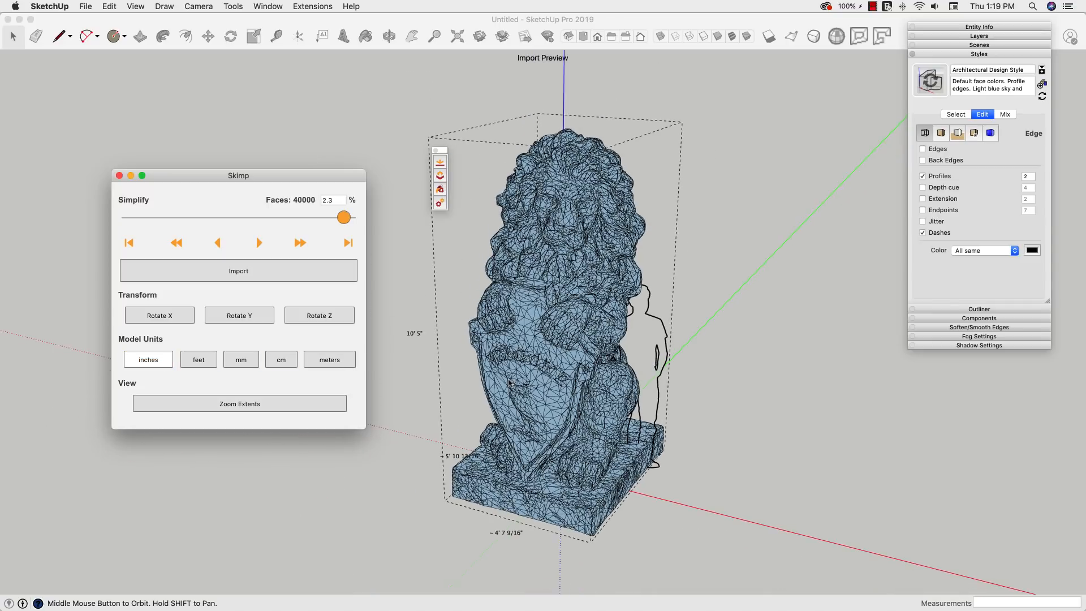
left_click(241, 358)
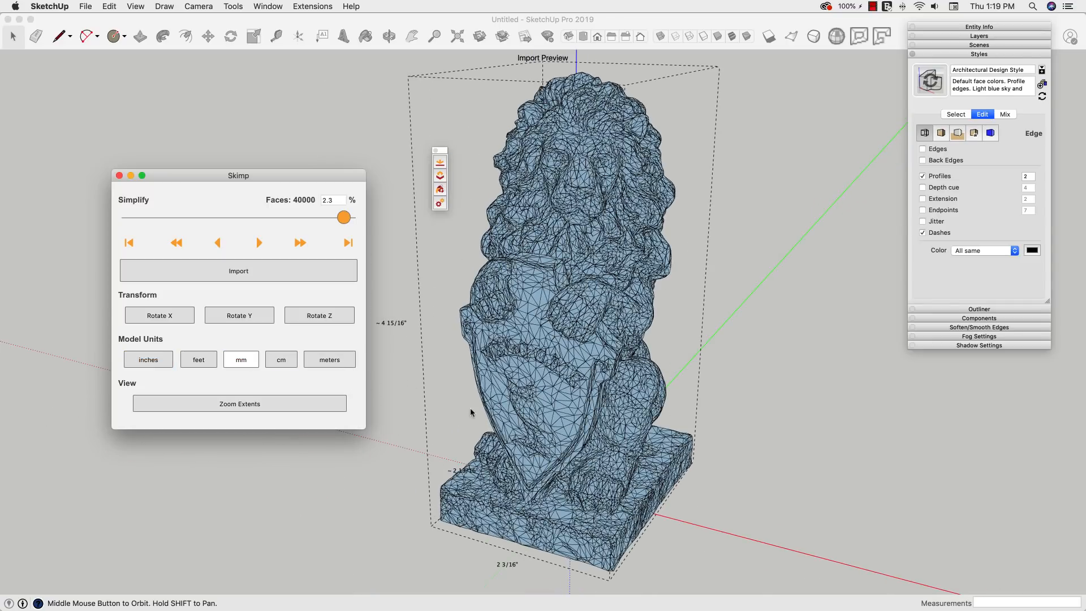
left_click(158, 315)
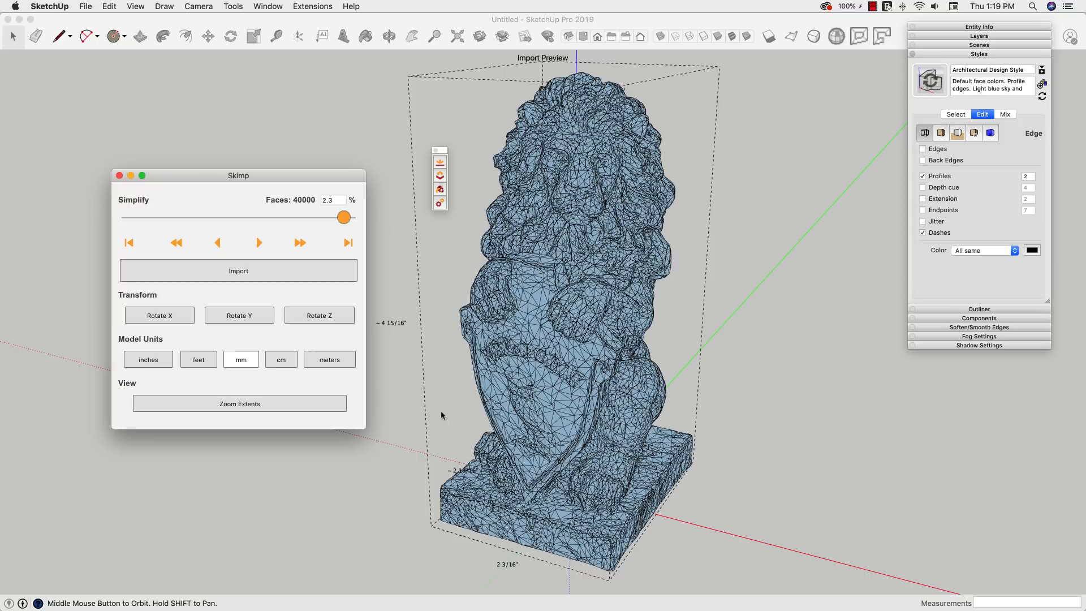
mouse_move(690, 416)
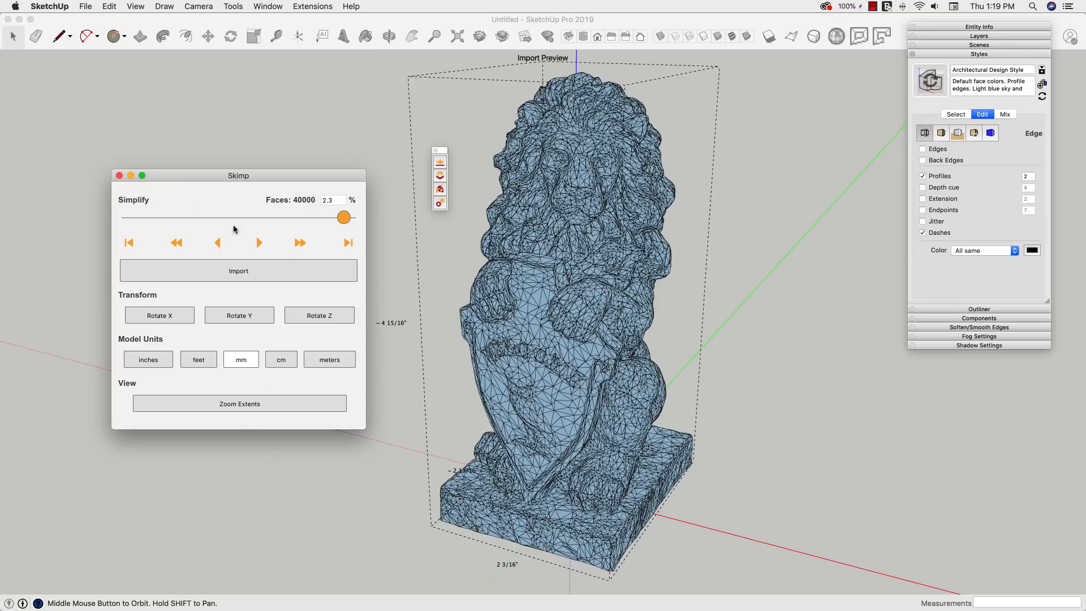
mouse_move(238, 213)
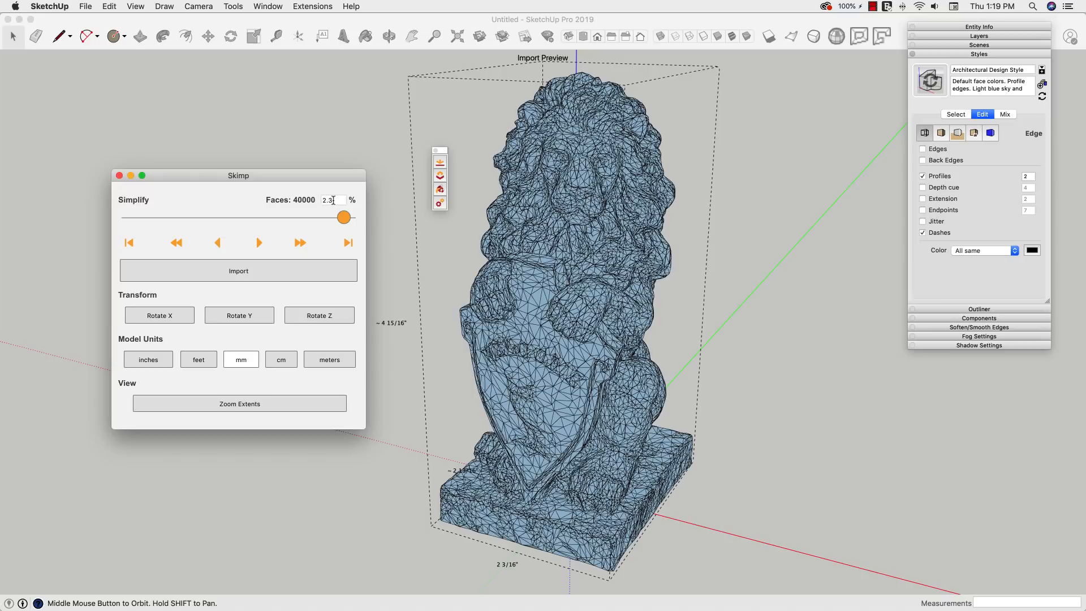
mouse_move(409, 251)
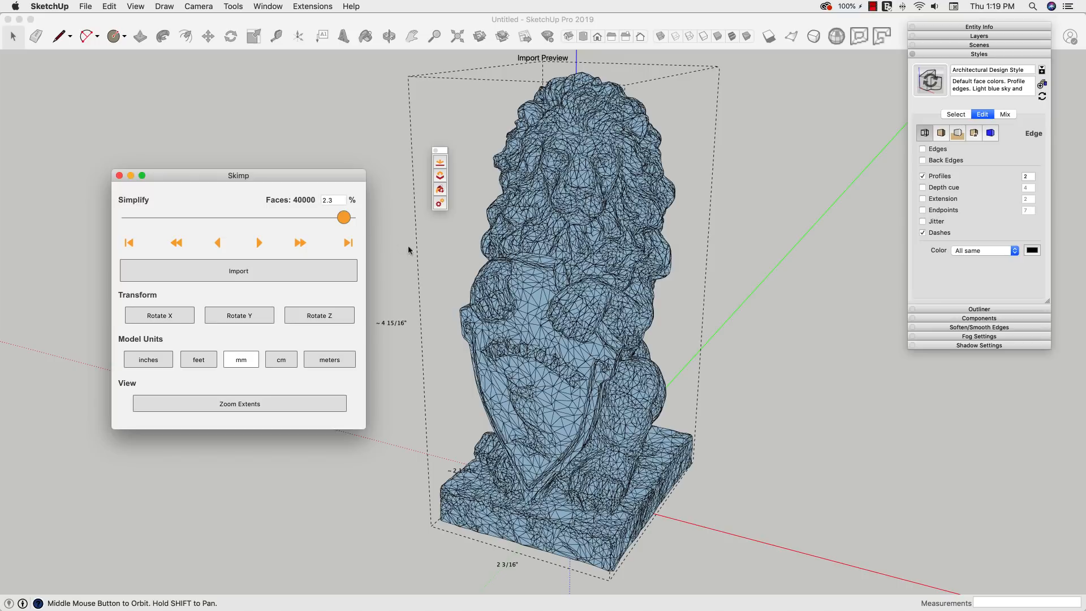
Drag the Simplify slider to 450,242 faces (26.3%) to reveal shield lettering.
left_click_drag(344, 217, 342, 217)
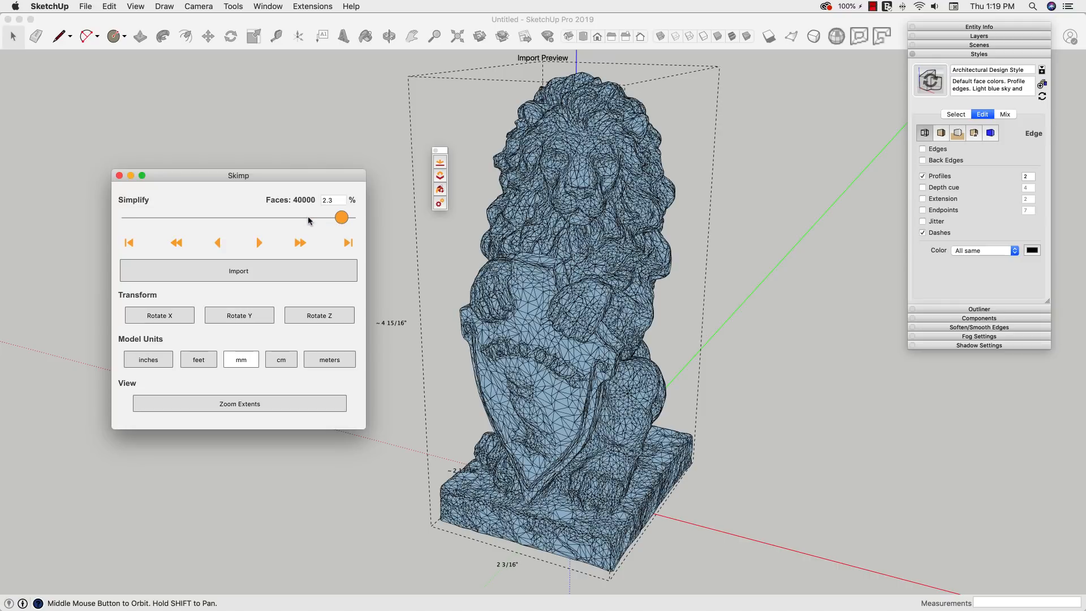
left_click_drag(340, 217, 290, 217)
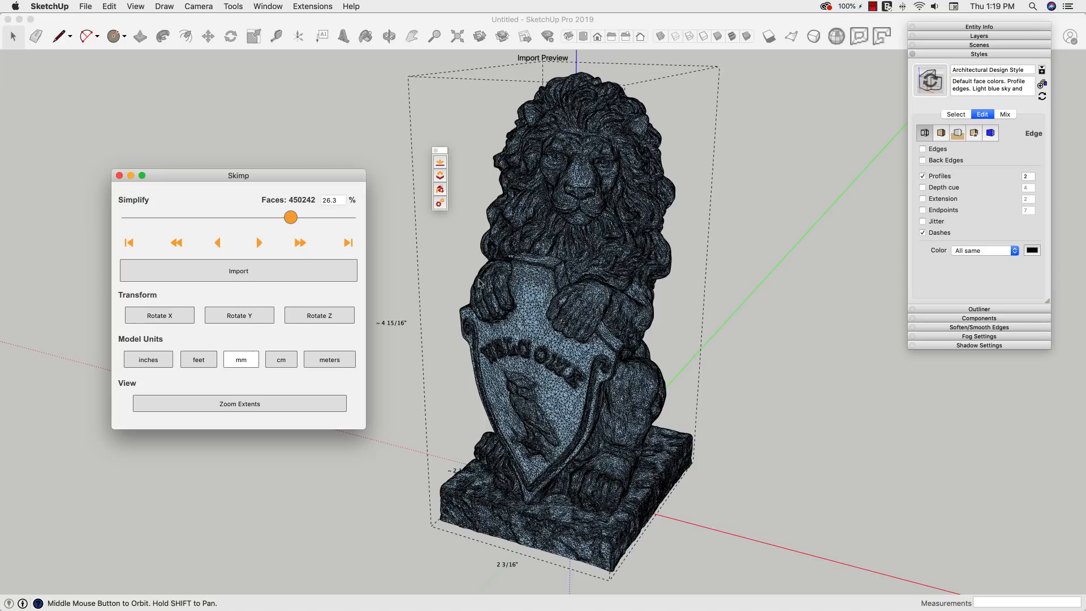
mouse_move(485, 319)
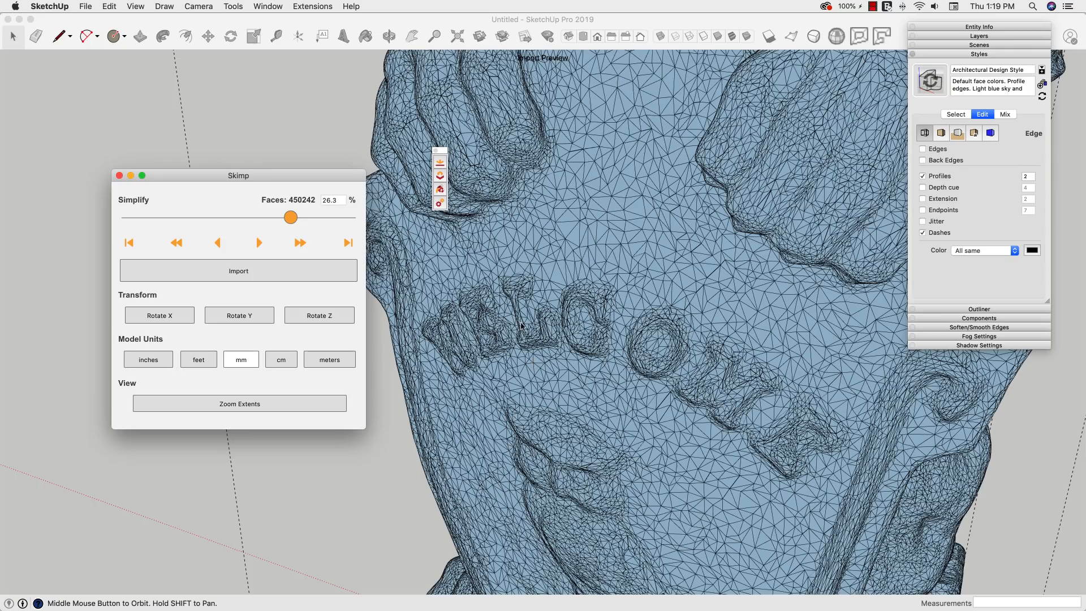
mouse_move(567, 488)
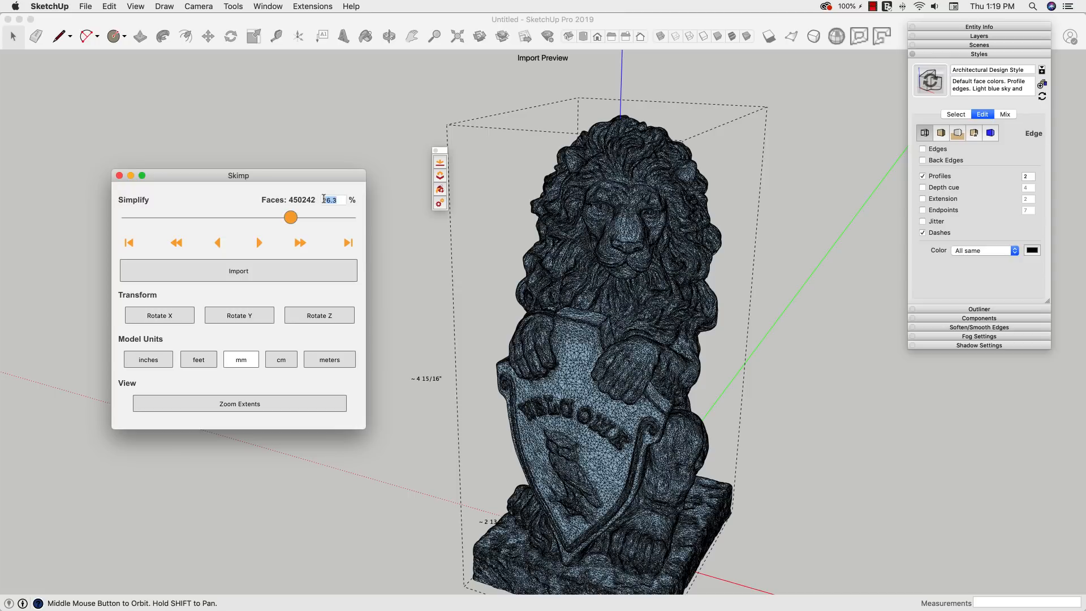
Set Simplify to 25% (427,746 faces) and import the lion.
type("25")
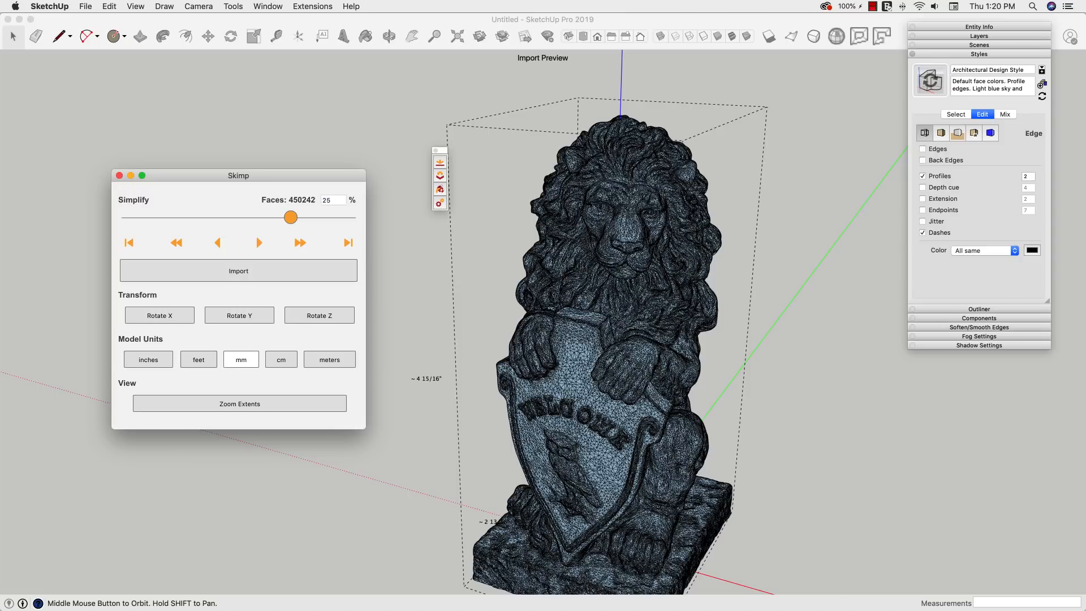
left_click_drag(291, 217, 294, 217)
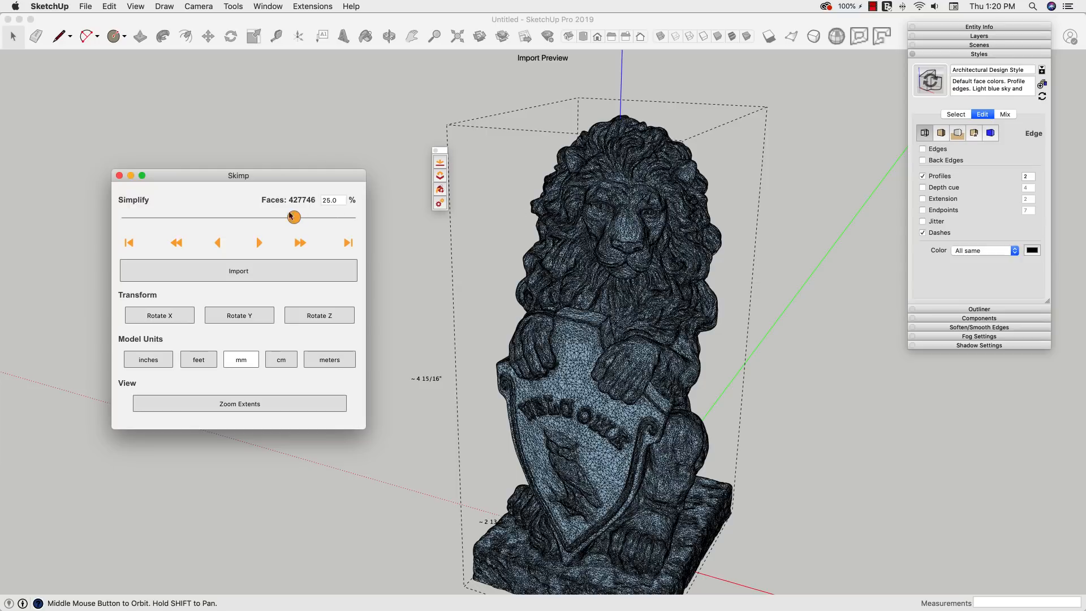
mouse_move(301, 206)
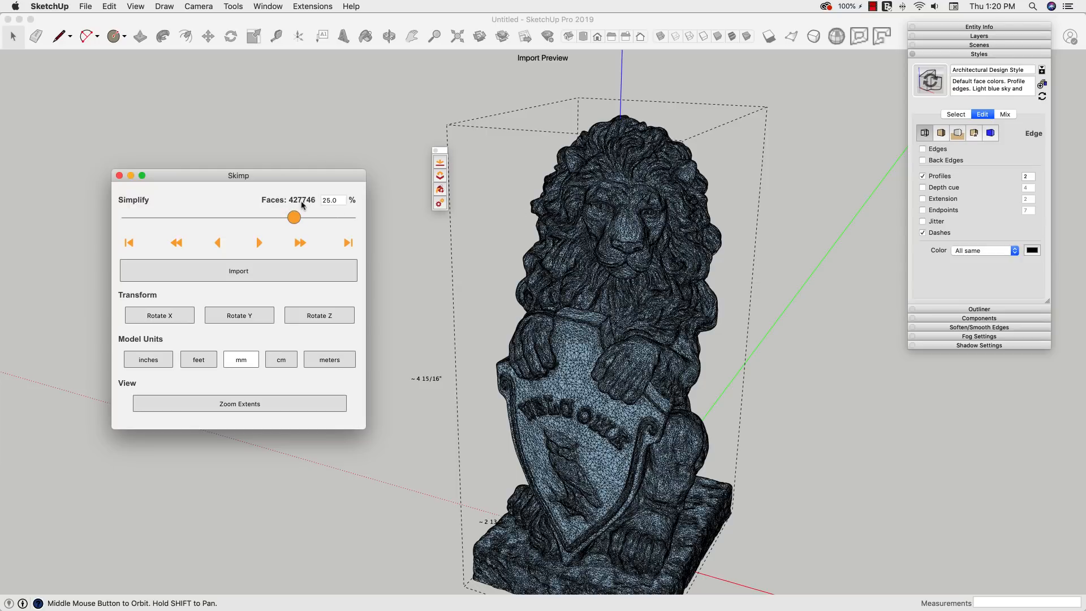
mouse_move(783, 379)
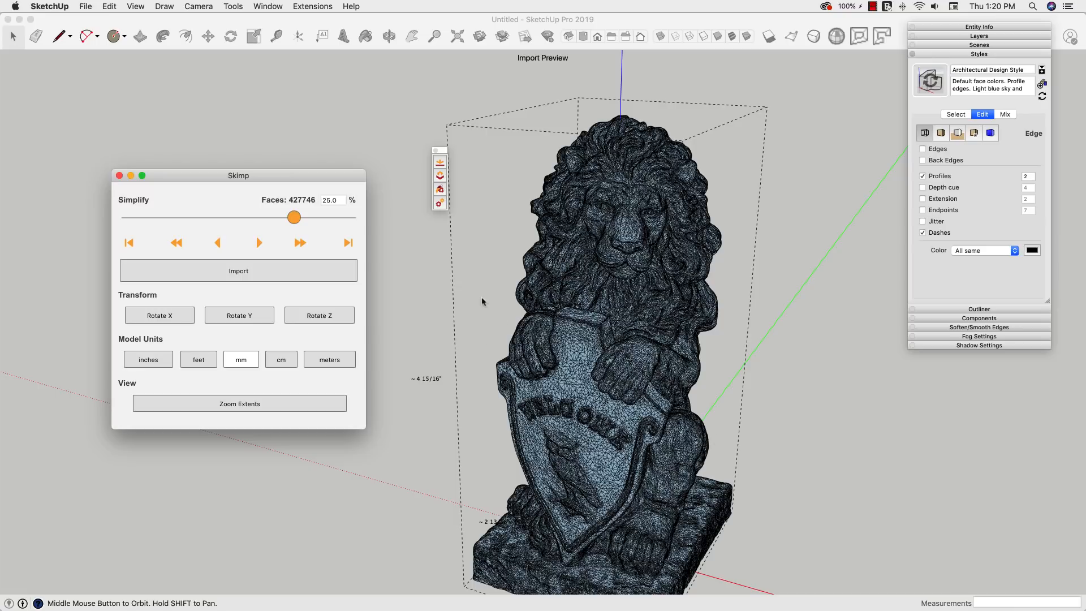
mouse_move(204, 263)
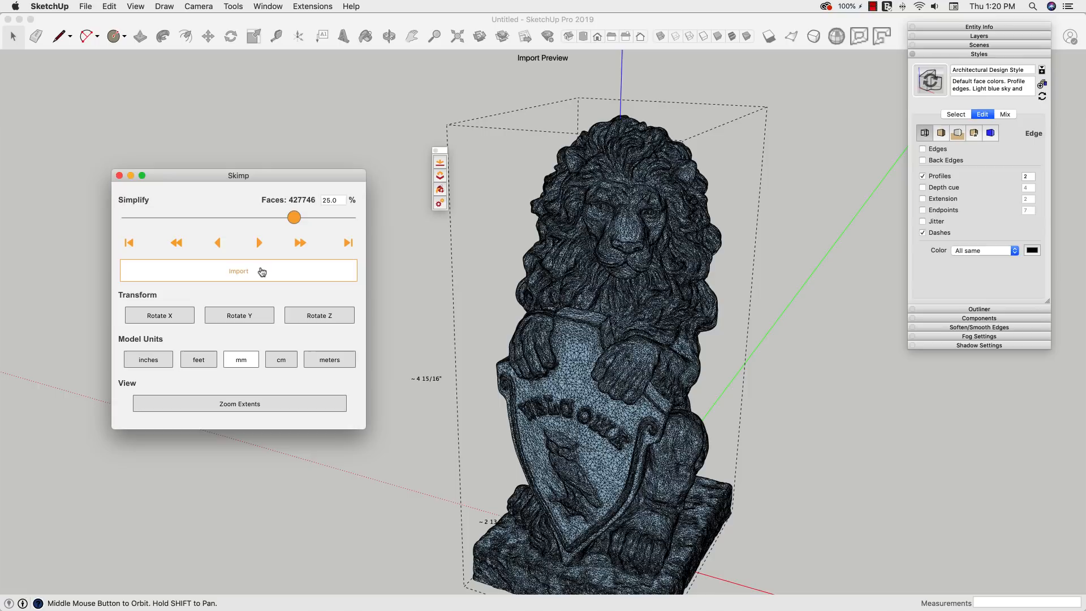
mouse_move(537, 300)
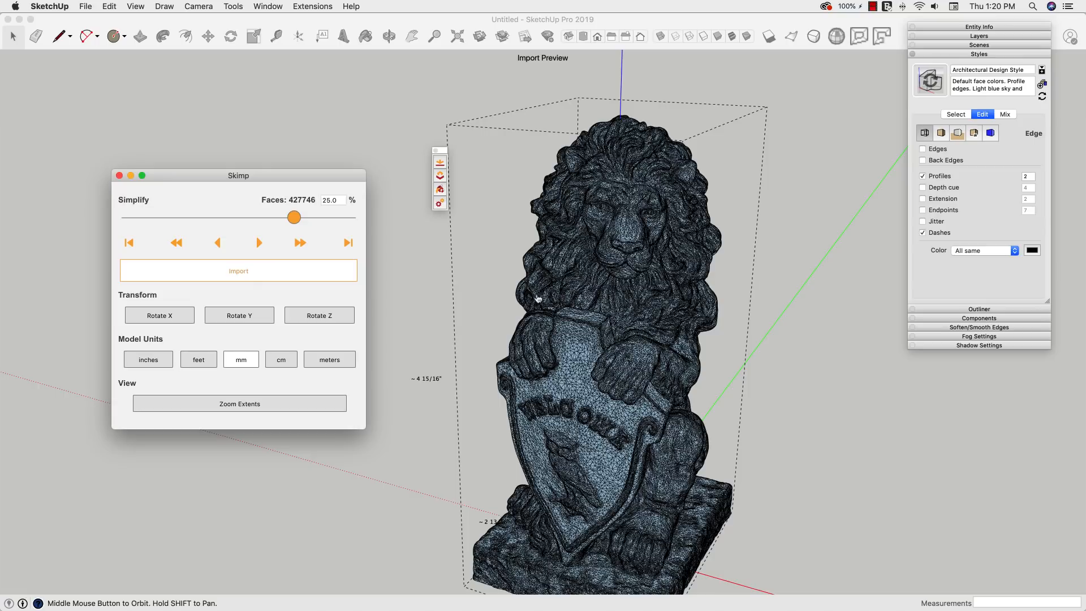
mouse_move(788, 318)
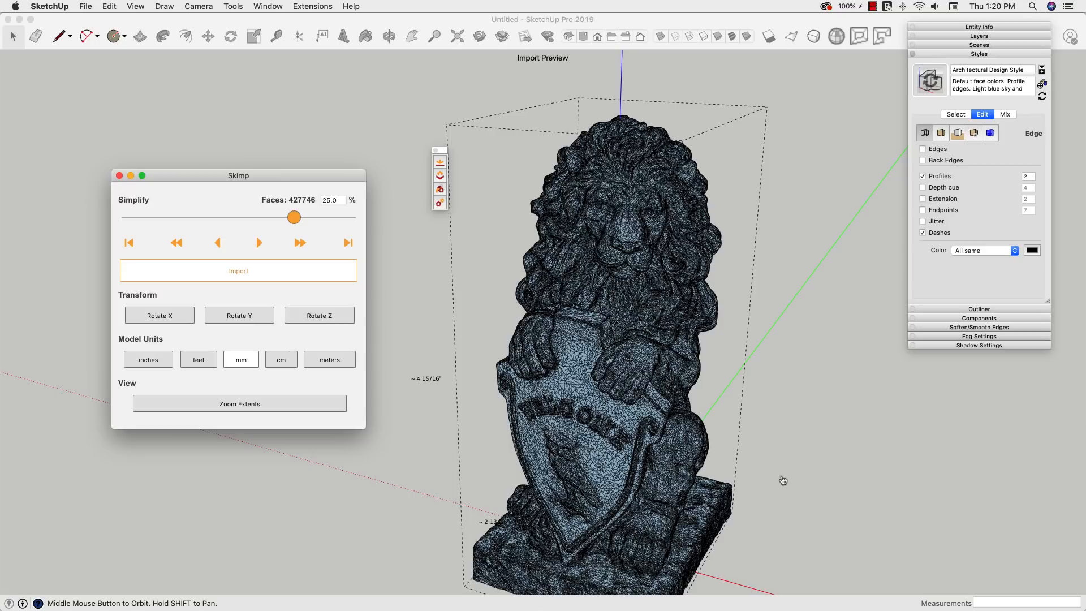
mouse_move(560, 221)
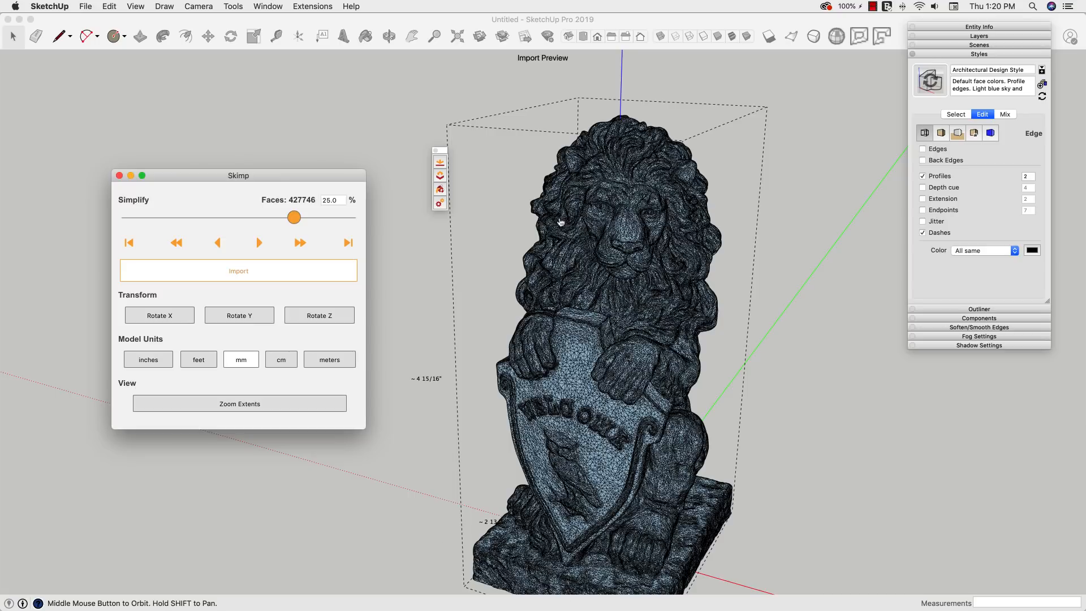
mouse_move(502, 217)
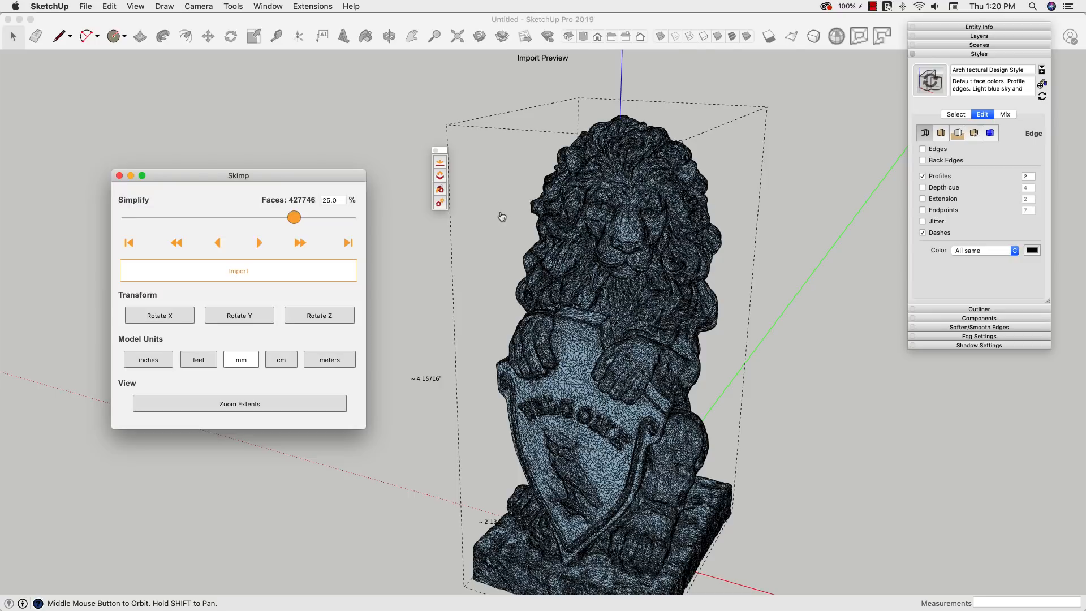
Finish the 427,746-face lion import and re-enable Edges in the style.
left_click(238, 270)
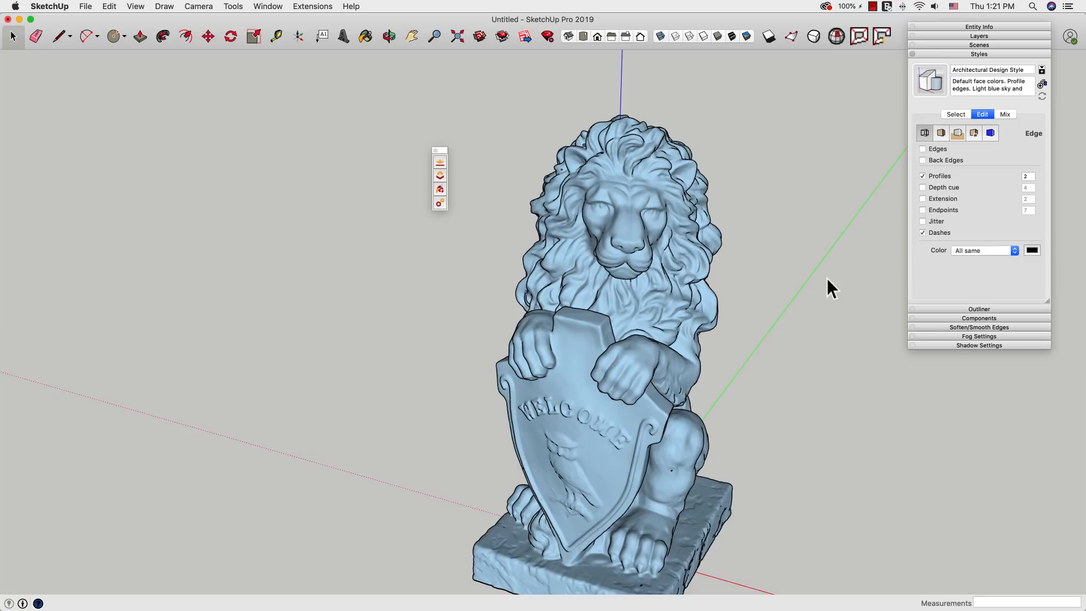
mouse_move(783, 298)
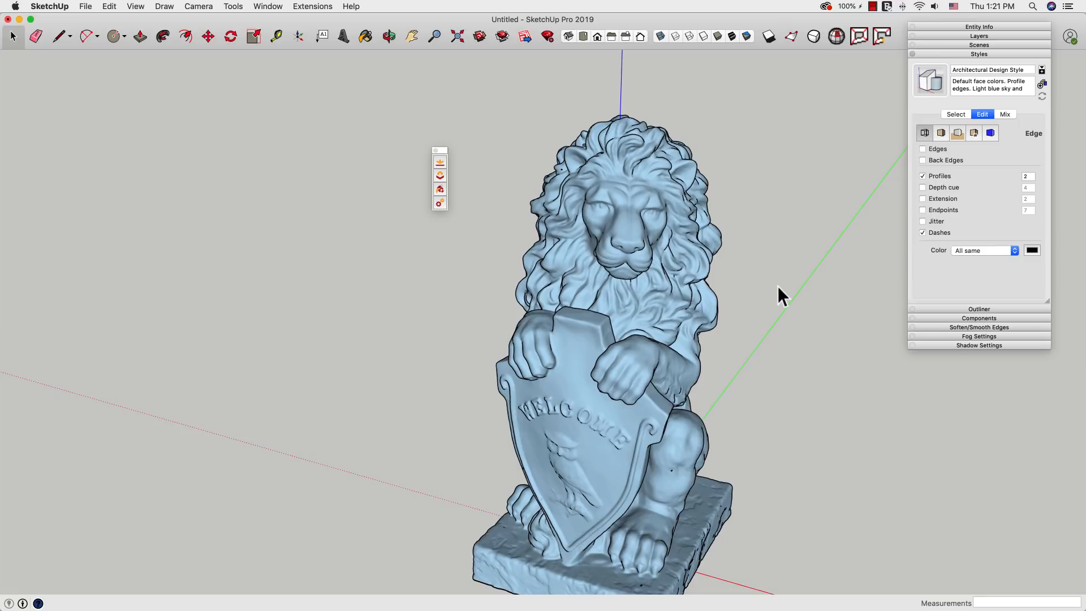
mouse_move(772, 355)
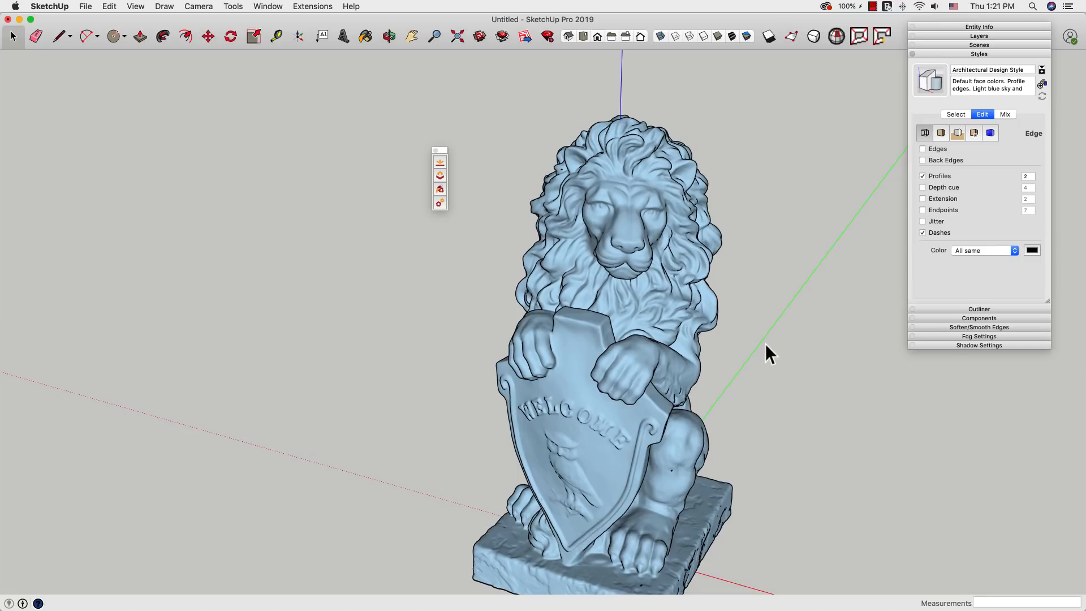
left_click(923, 148)
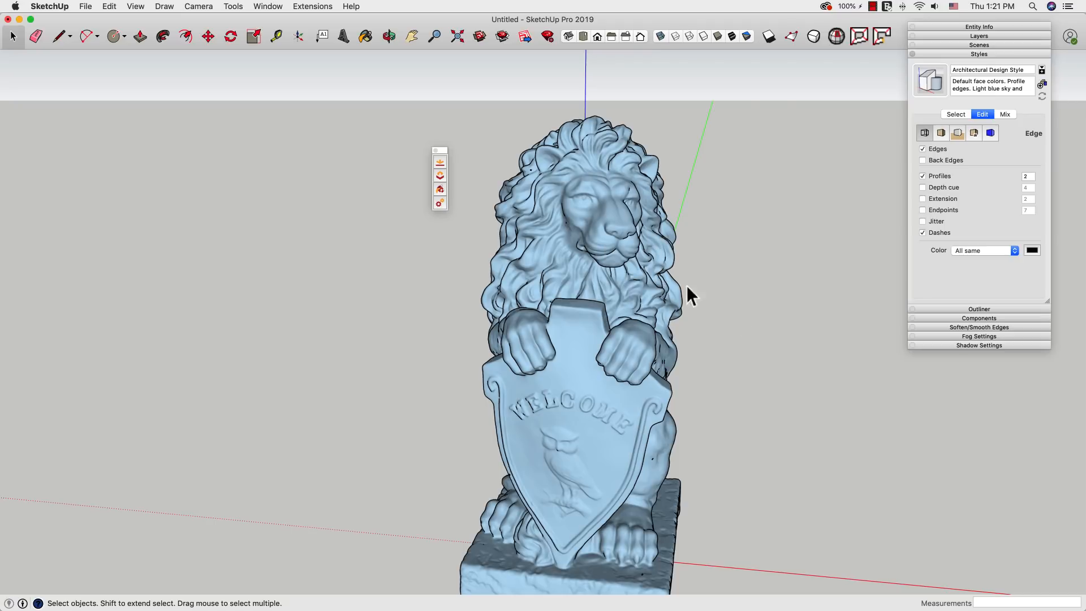
mouse_move(804, 340)
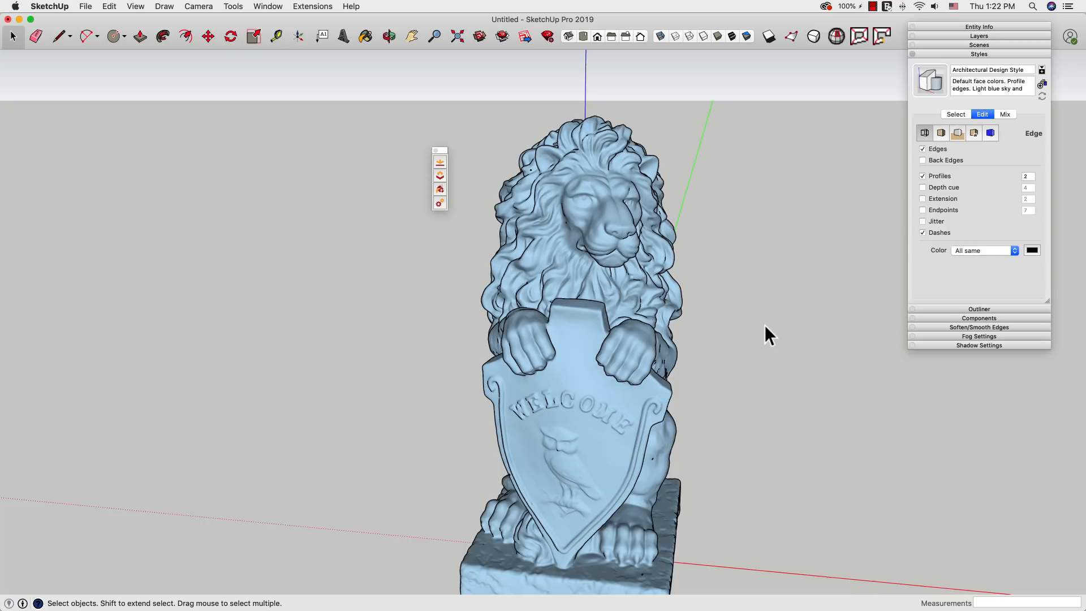
mouse_move(574, 255)
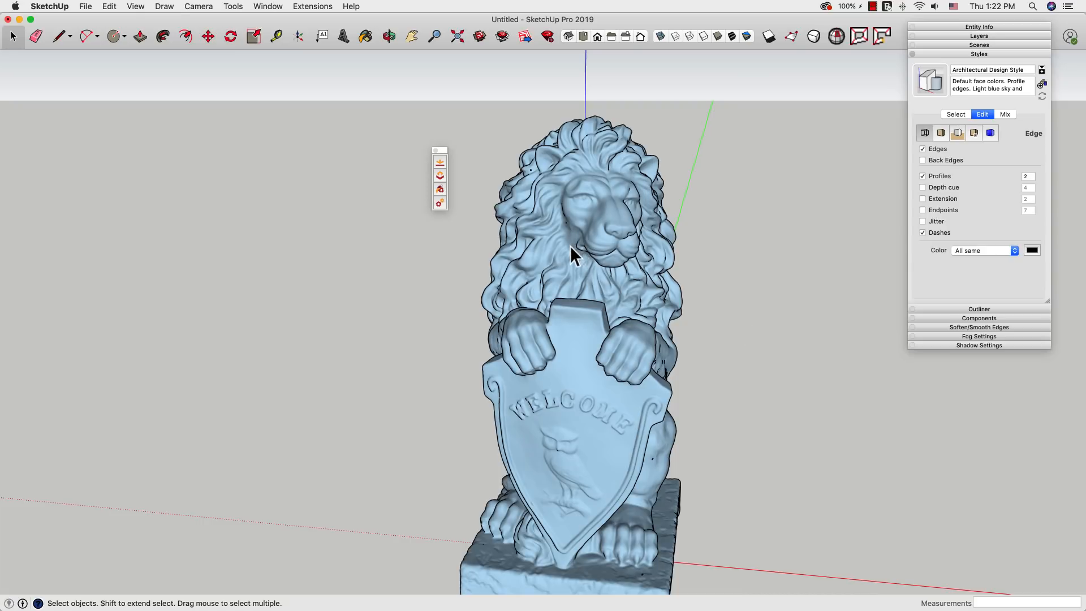
Select the lion group and preview it in Skimp Simplify at 272,521 faces (63.7%).
left_click(561, 246)
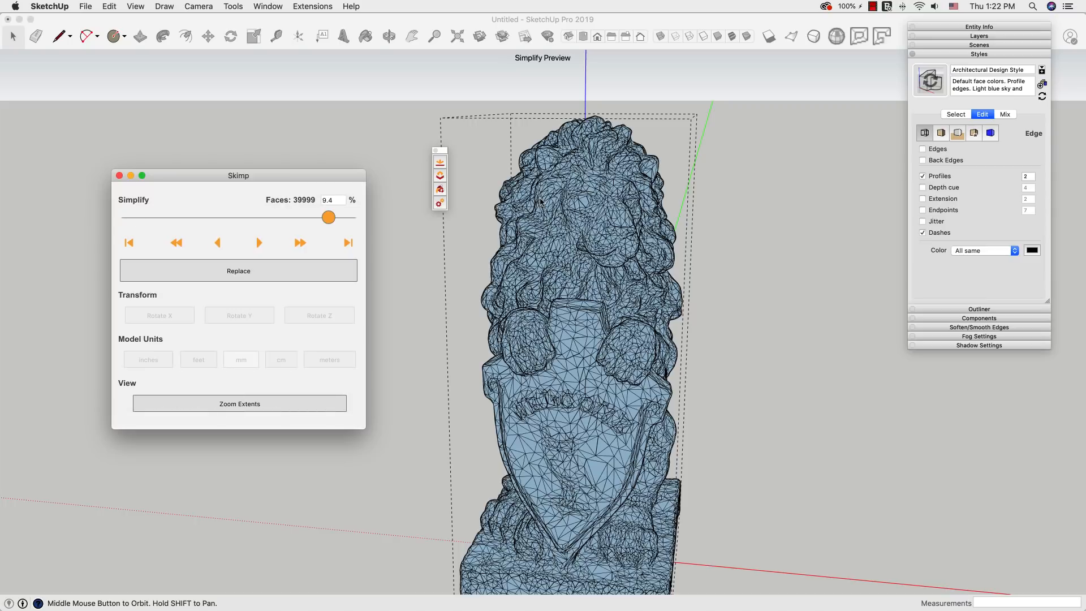
mouse_move(381, 232)
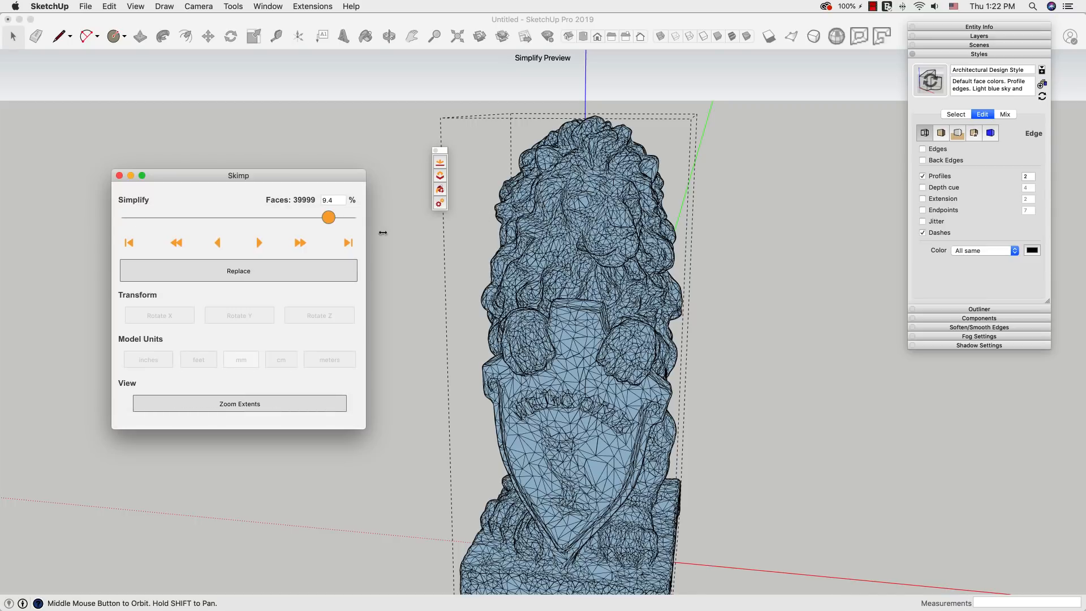
mouse_move(287, 195)
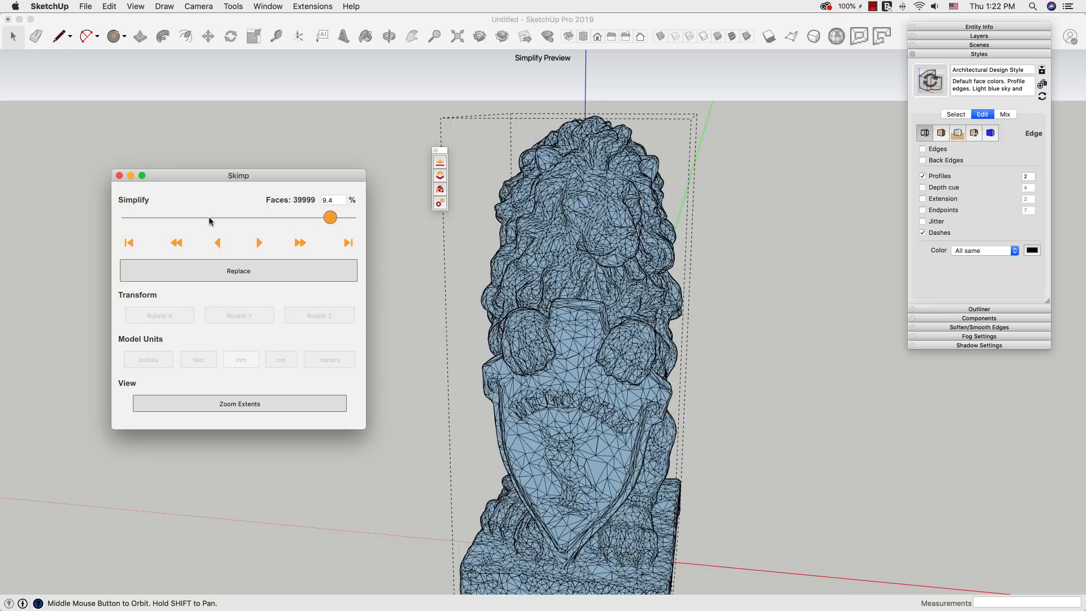
left_click_drag(330, 216, 209, 216)
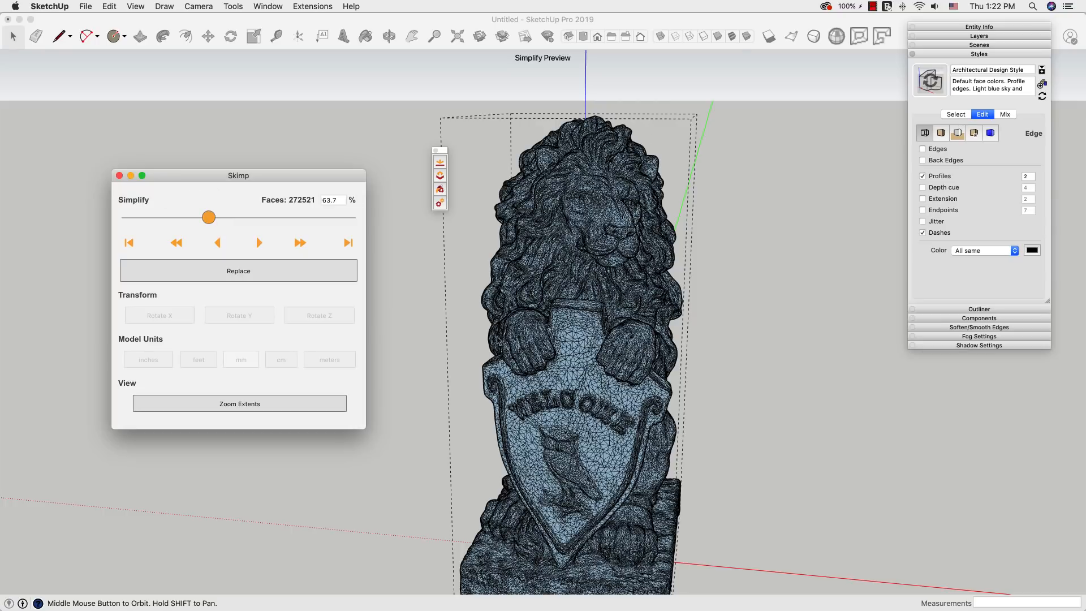
mouse_move(703, 232)
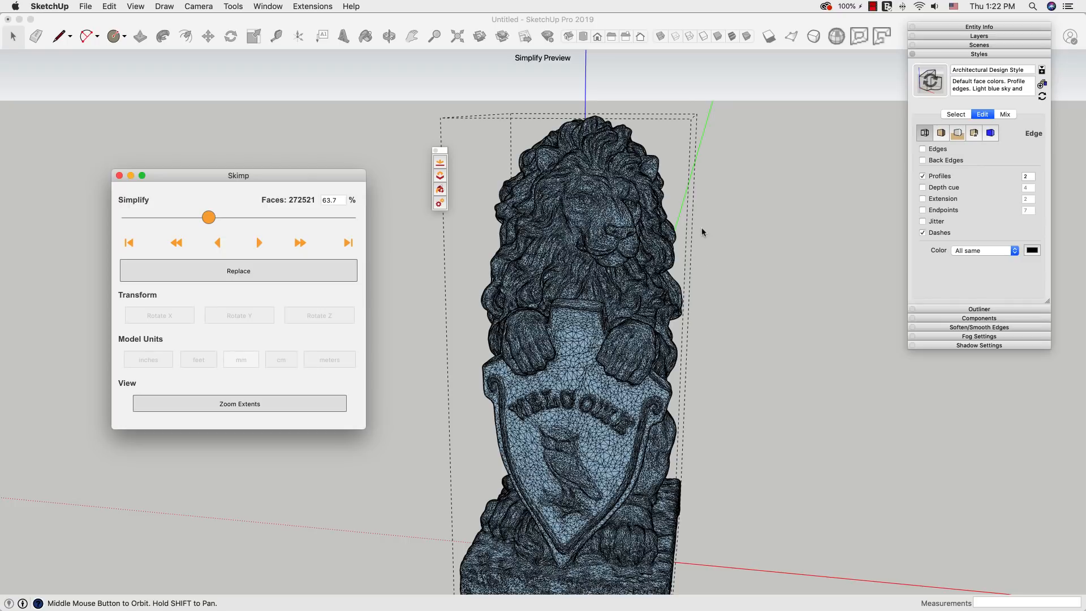
mouse_move(240, 232)
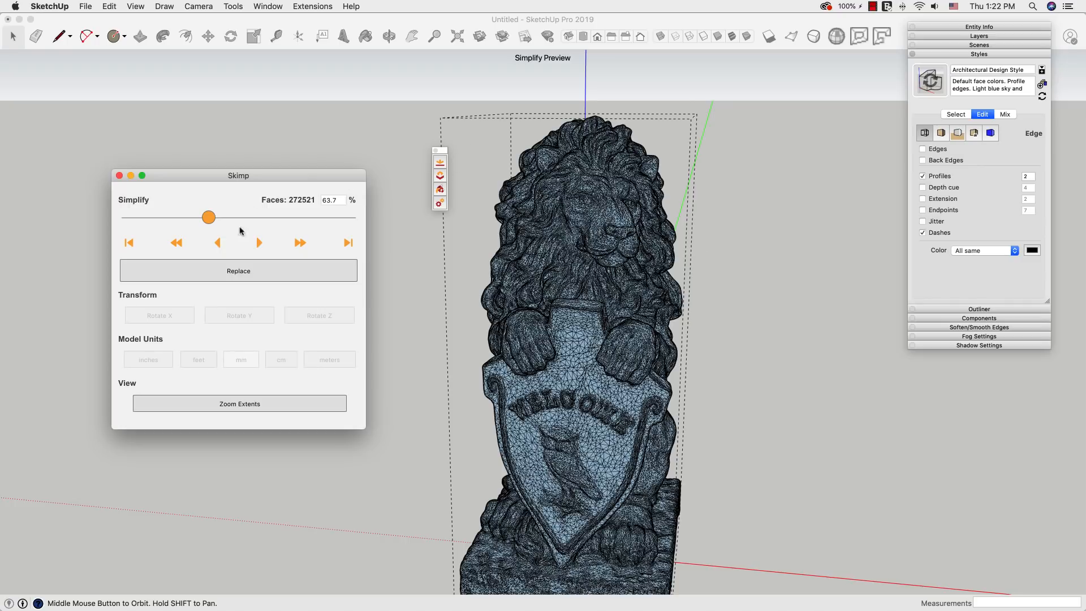
mouse_move(179, 223)
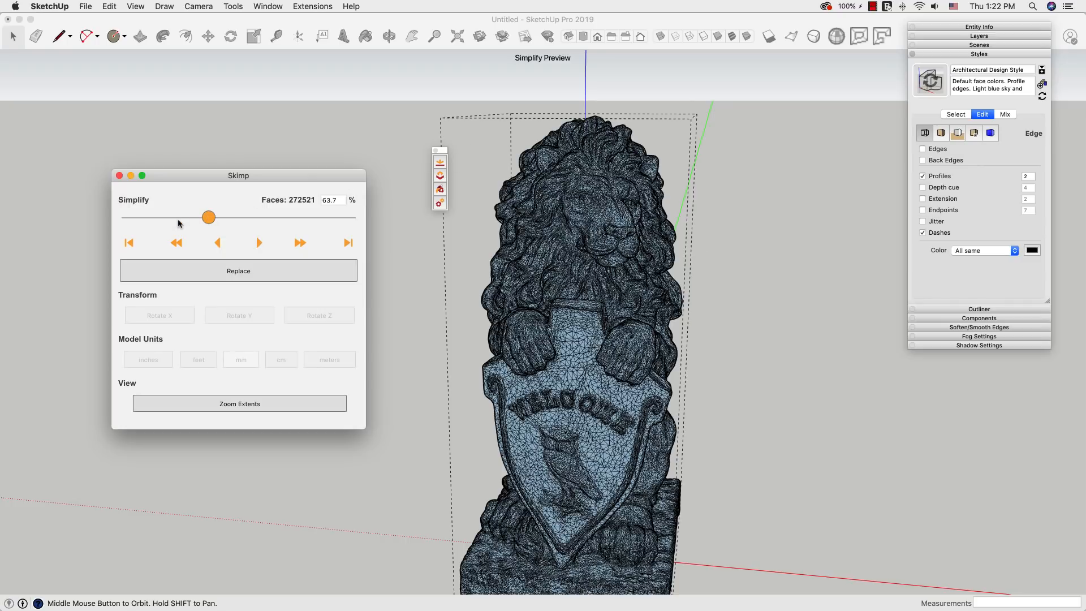
Close the Skimp Simplify Preview without replacing, keeping the smooth lion statue.
left_click_drag(209, 216, 170, 217)
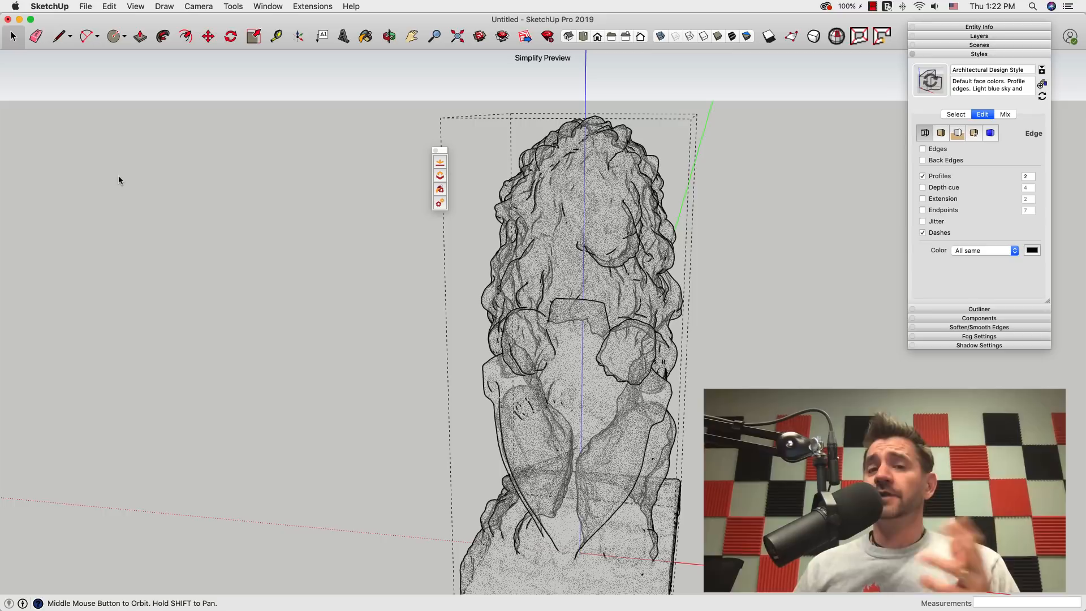
left_click(923, 148)
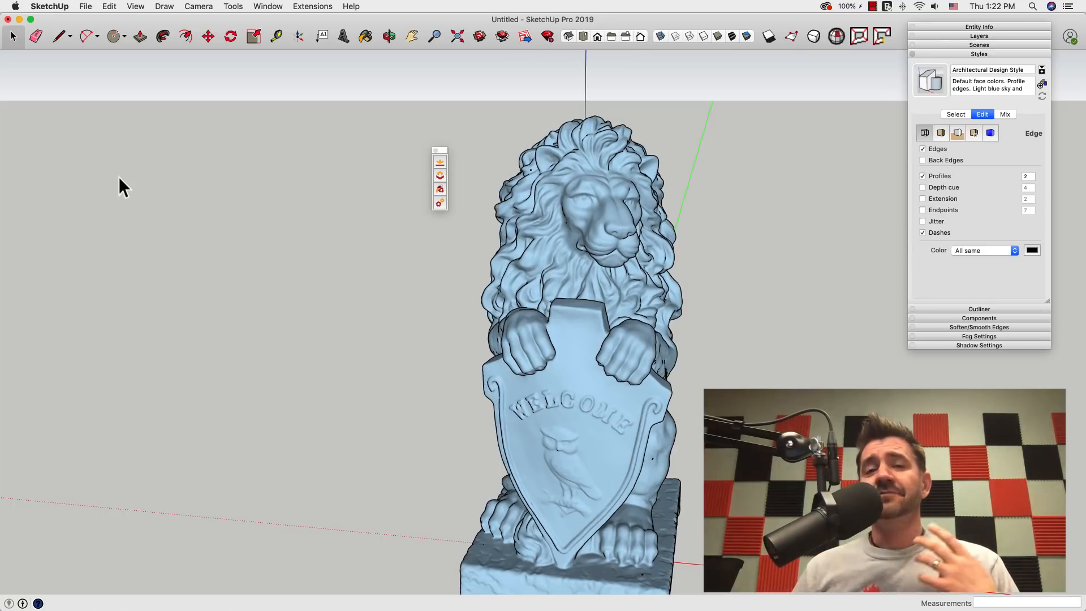